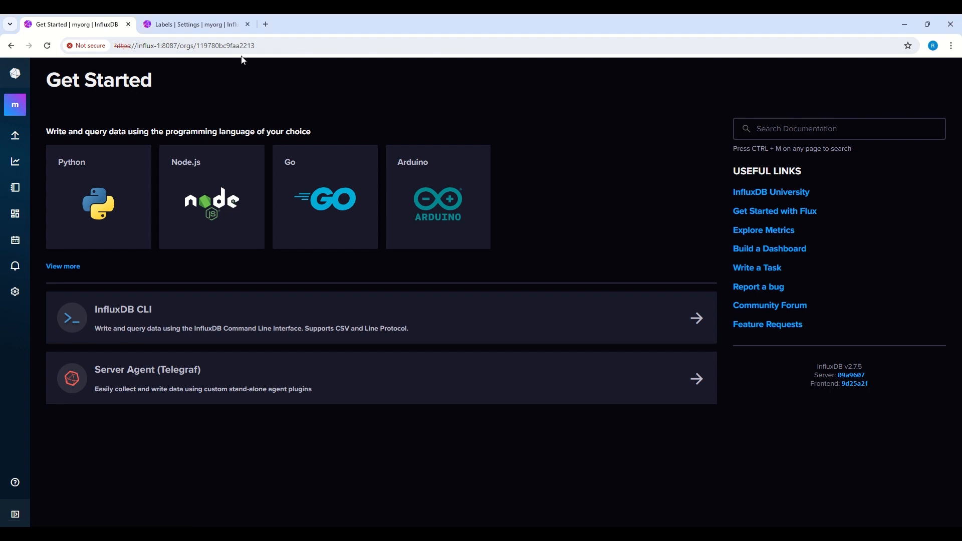
- Create a new bucket named 'repl' from Load Data > Buckets
{"action": "left_click", "coordinate": [15, 135]}
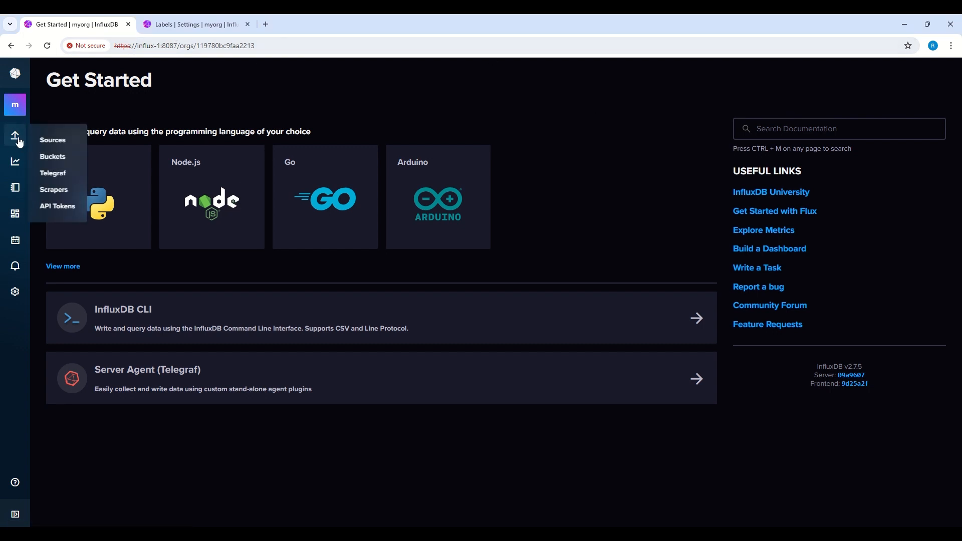
{"action": "left_click", "coordinate": [52, 156]}
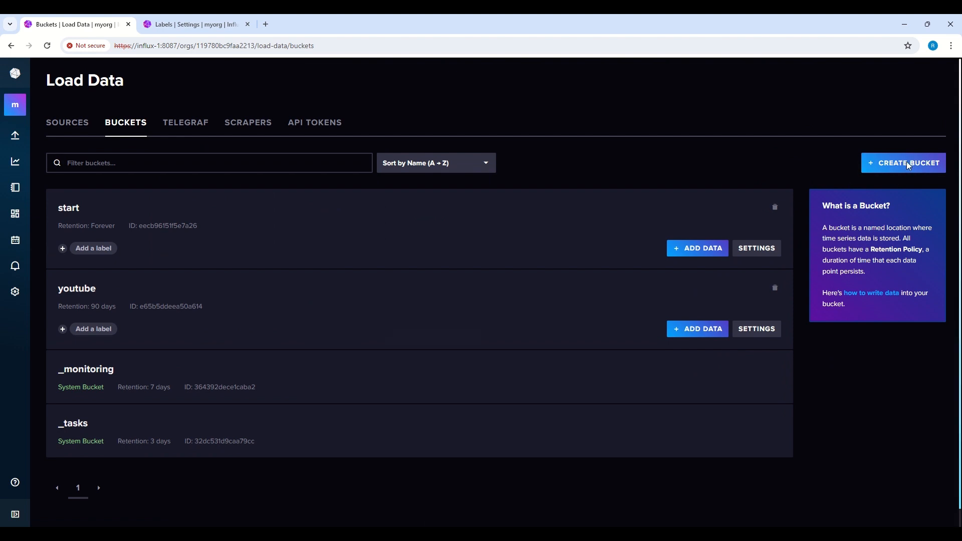
{"action": "left_click", "coordinate": [903, 162]}
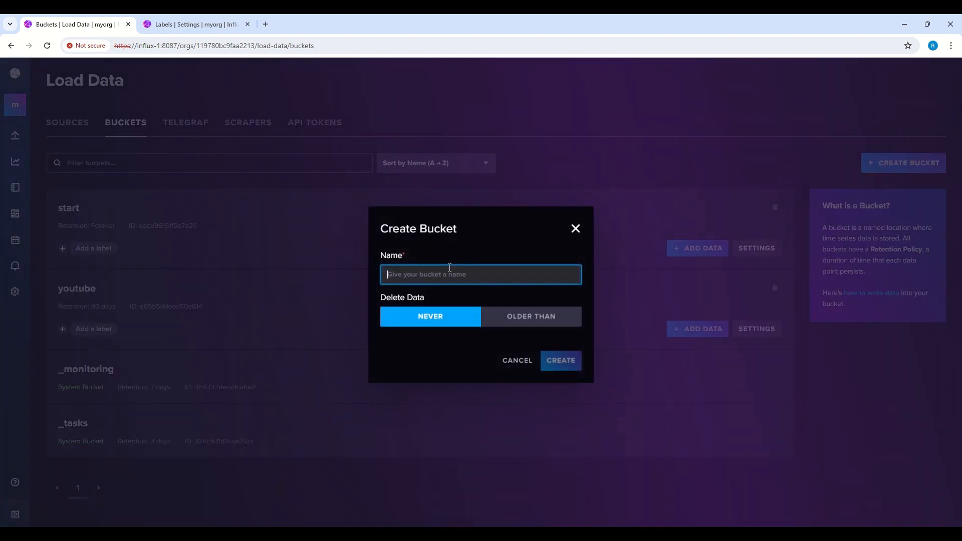
{"action": "type", "text": "repl"}
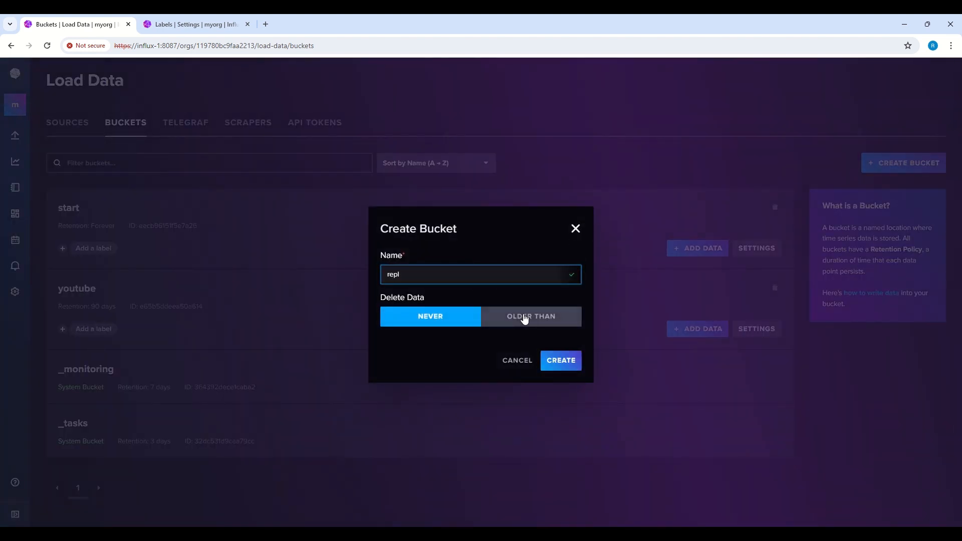
{"action": "left_click", "coordinate": [529, 316]}
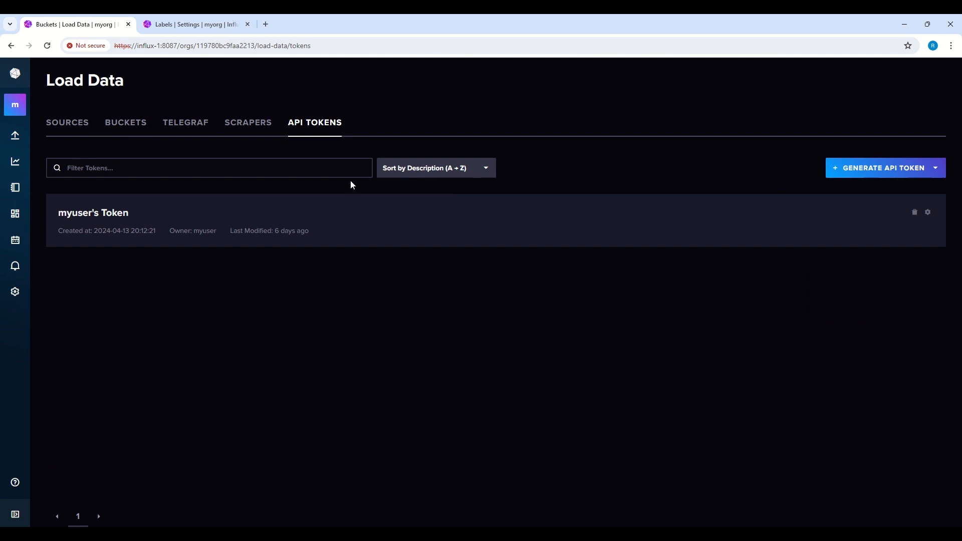
- Generate a custom API token 'repl' with read access to the repl bucket and copy it
{"action": "left_click", "coordinate": [882, 167]}
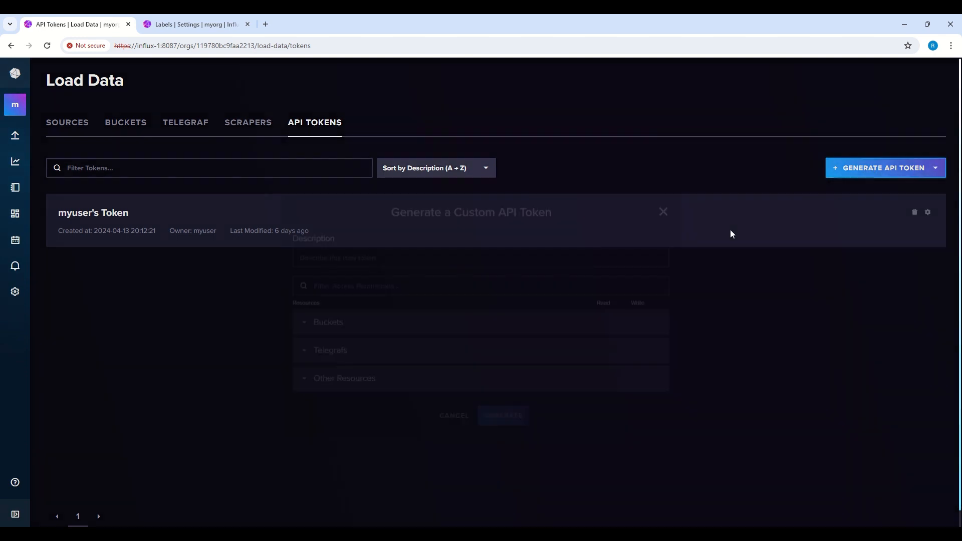
{"action": "type", "text": "repl"}
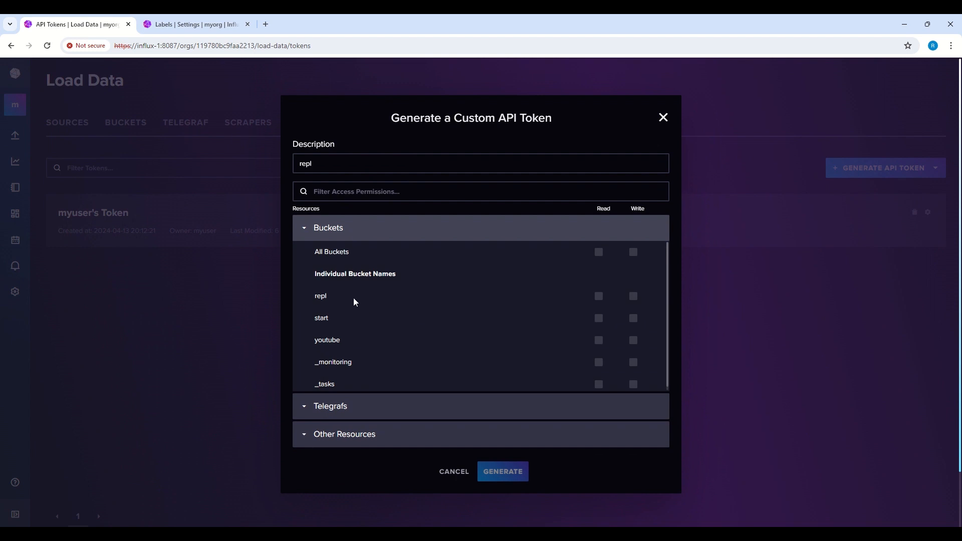
{"action": "left_click", "coordinate": [597, 295]}
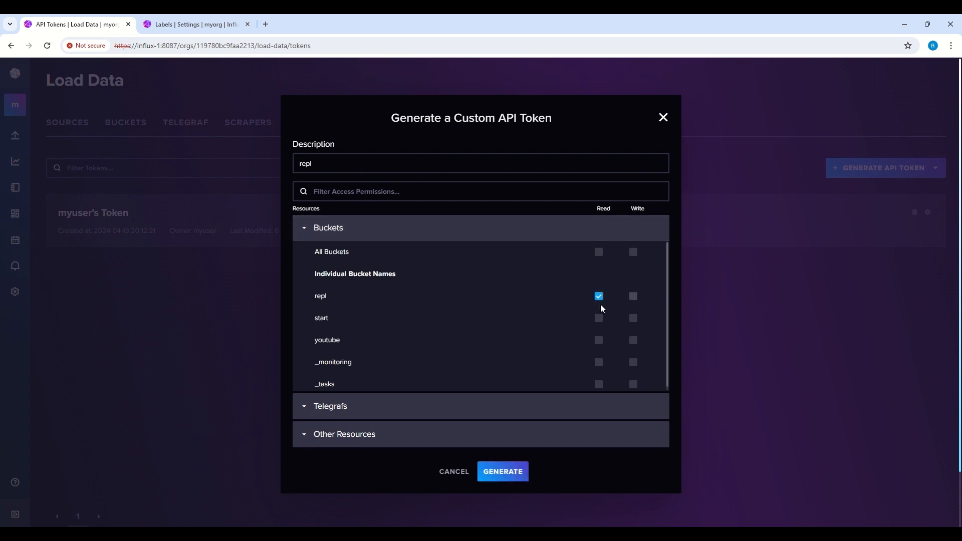
{"action": "left_click", "coordinate": [502, 471]}
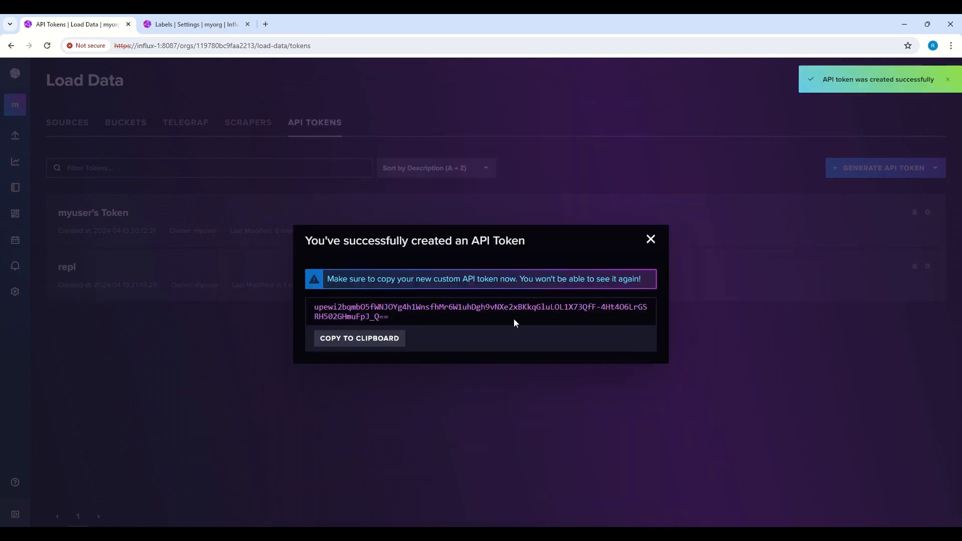
{"action": "left_click", "coordinate": [359, 338]}
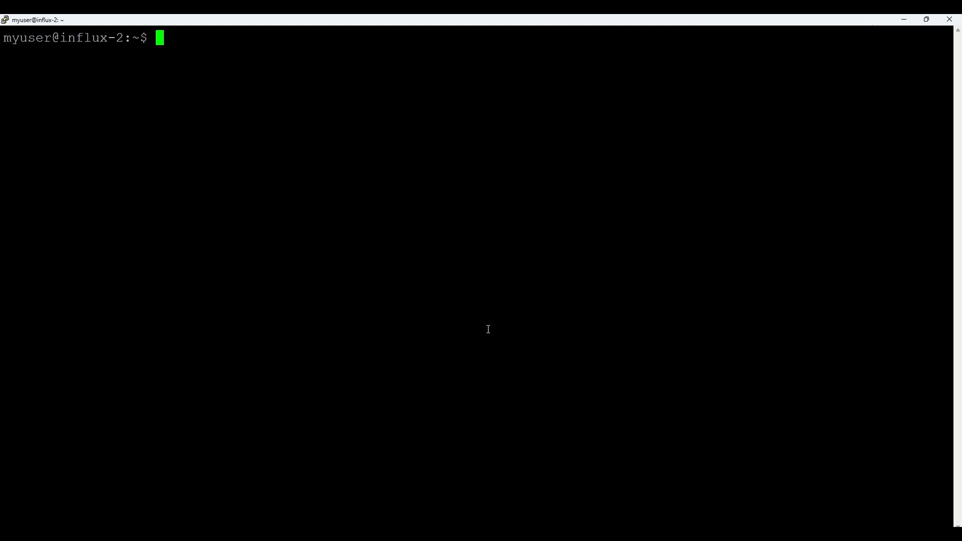
- Run 'influx remote' and then 'influx remote create --help' to see the create options
{"action": "type", "text": "i"}
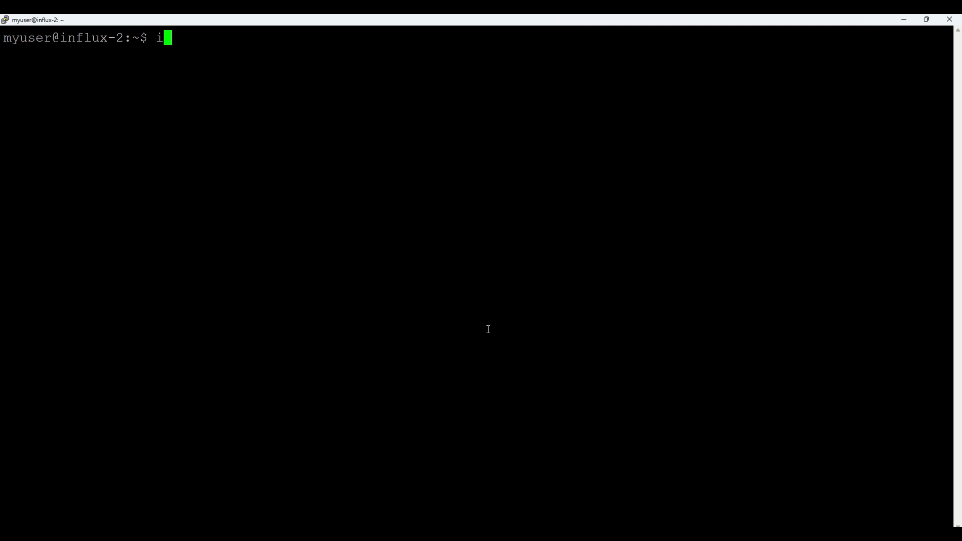
{"action": "type", "text": "nflux"}
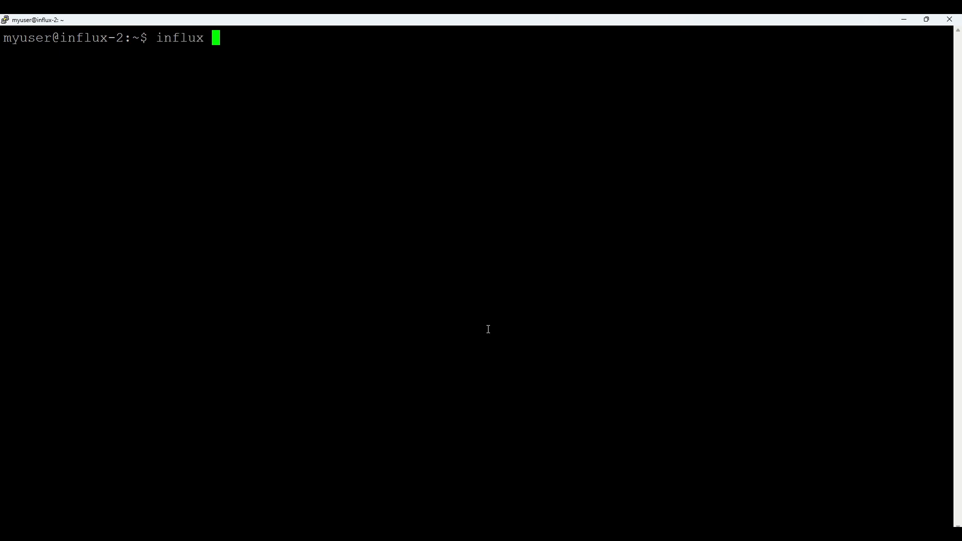
{"action": "type", "text": "remote"}
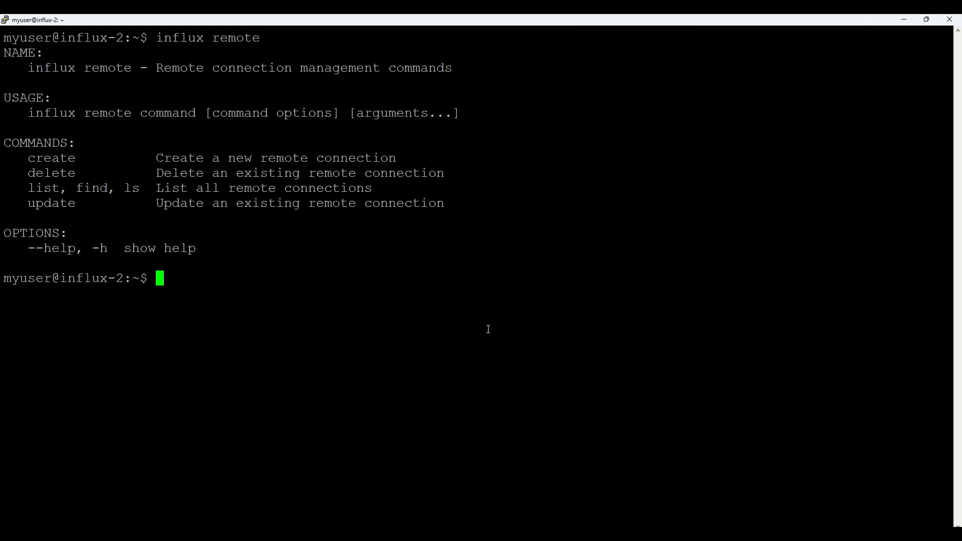
{"action": "type", "text": "influx remote"}
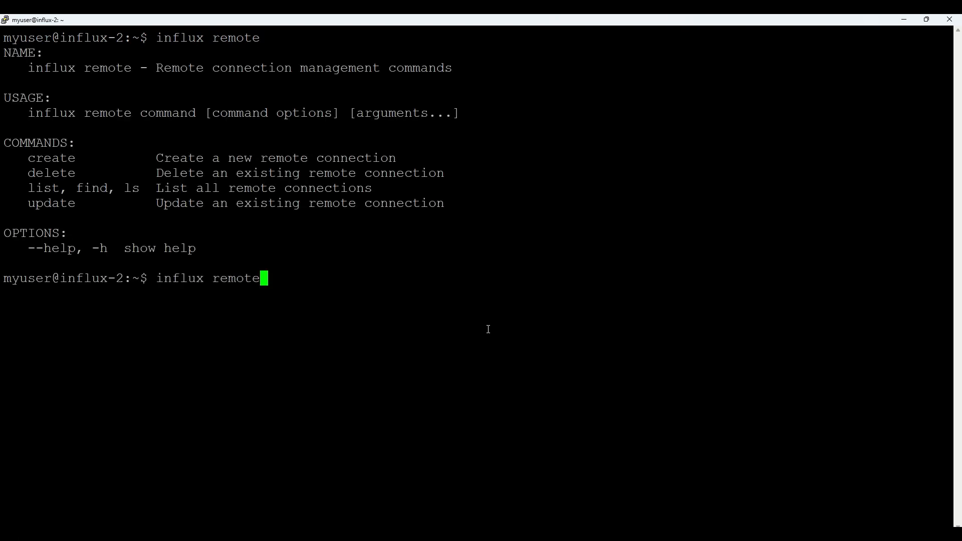
{"action": "type", "text": "create"}
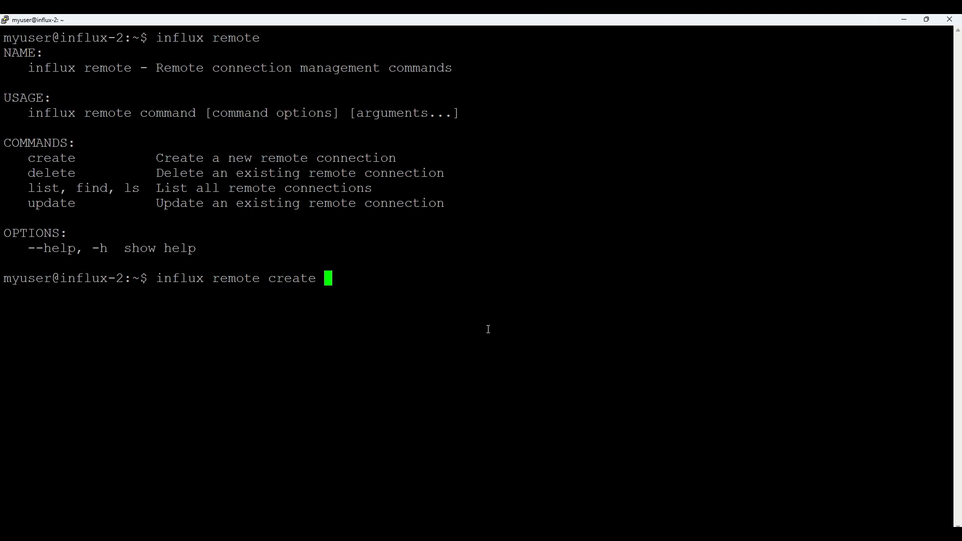
{"action": "type", "text": "--help"}
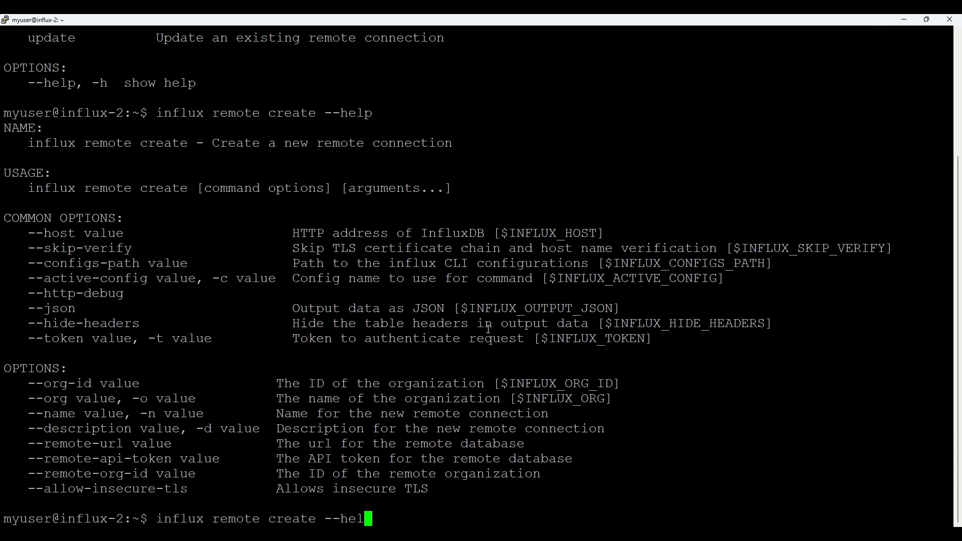
- Start 'influx remote create' with --org myorg and --name to_influx-1
{"action": "key", "text": "BackSpace"}
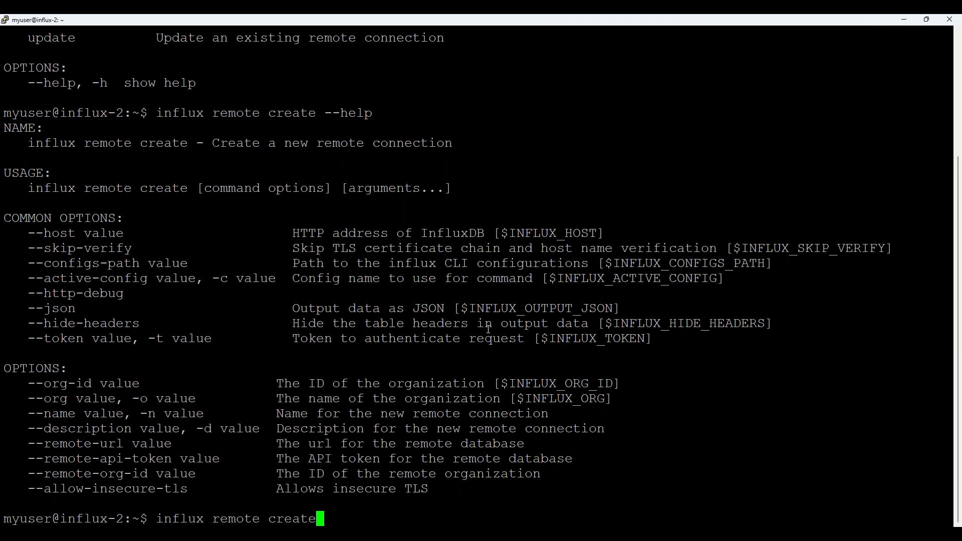
{"action": "type", "text": "--"}
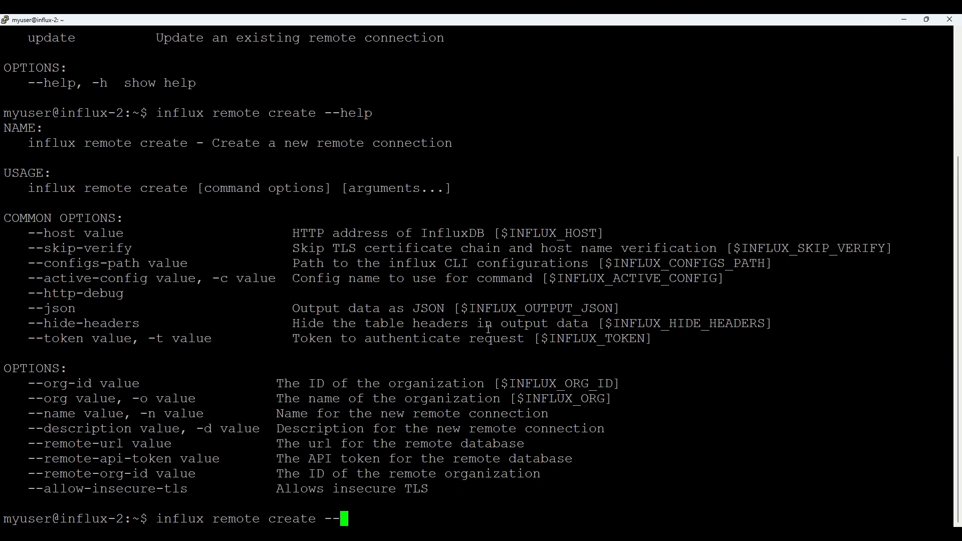
{"action": "type", "text": "org m"}
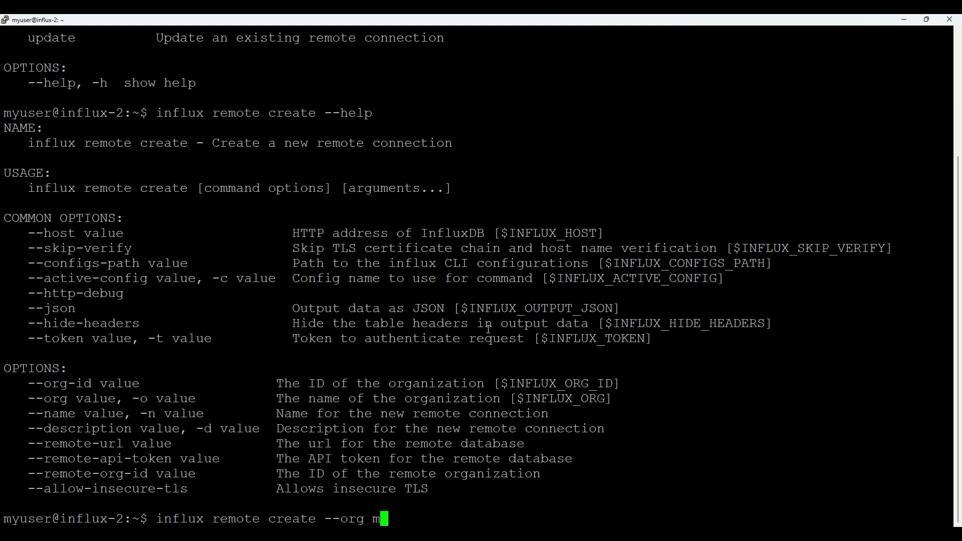
{"action": "type", "text": "yorg --name"}
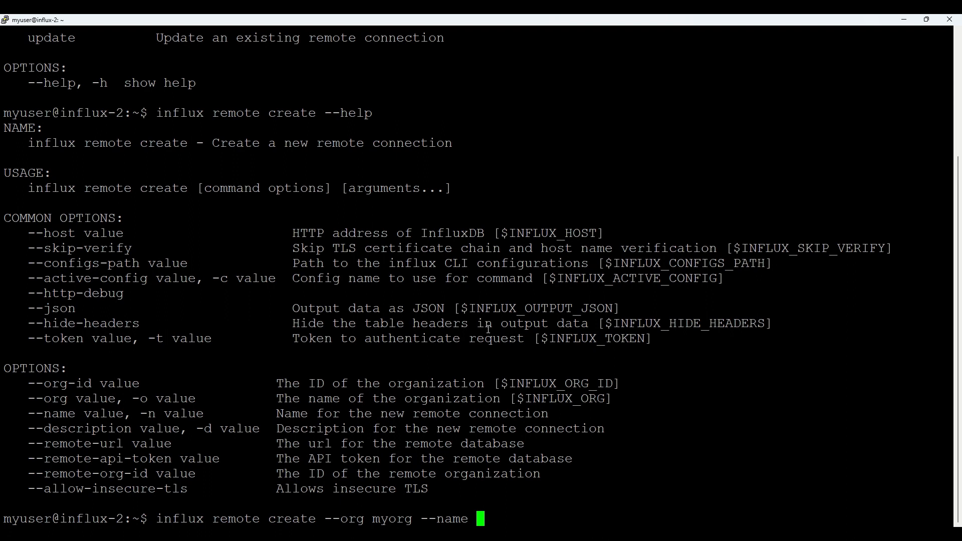
{"action": "type", "text": "to_influx-1"}
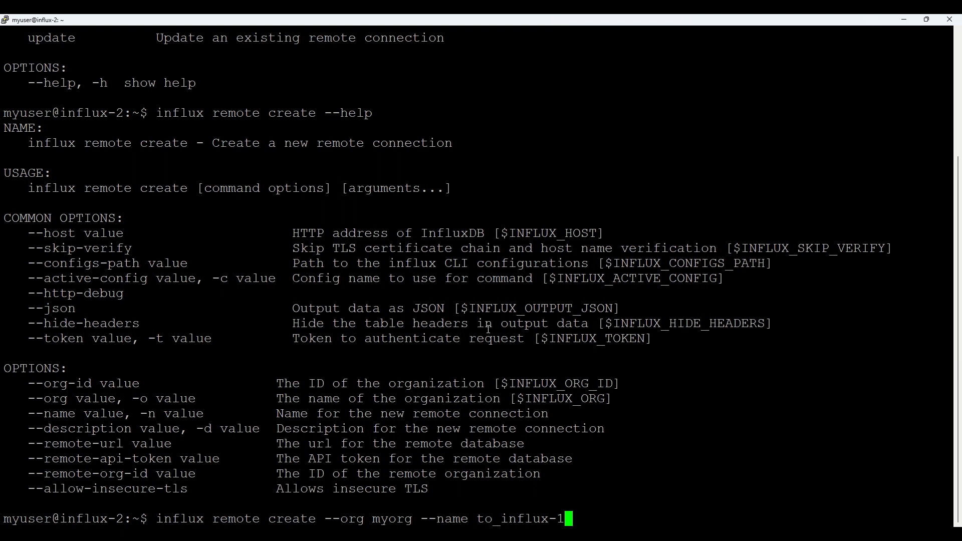
{"action": "type", "text": "--r"}
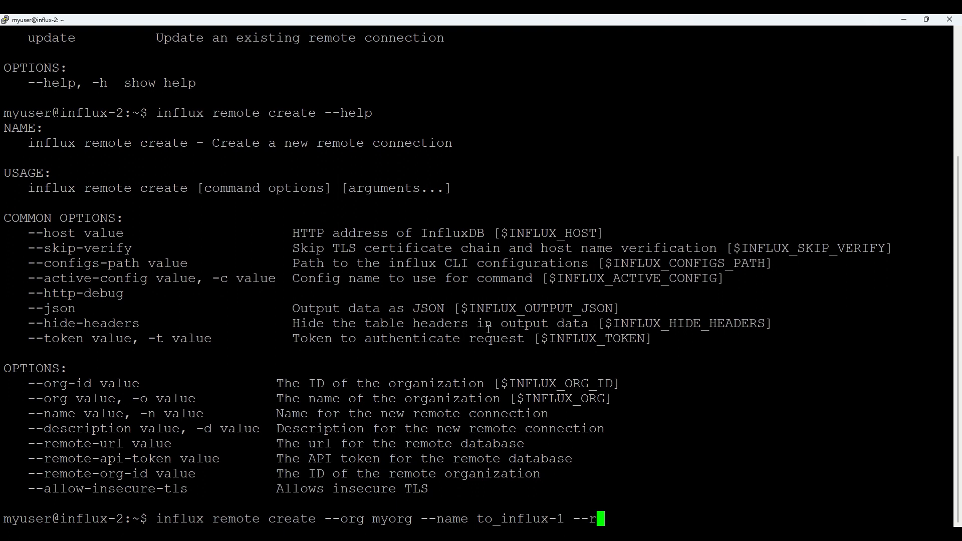
{"action": "type", "text": "emote-url h"}
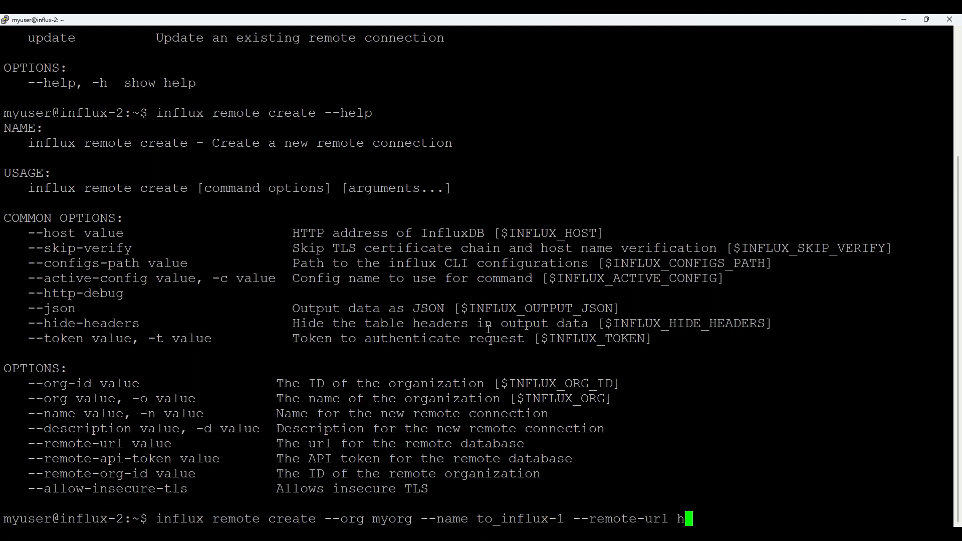
{"action": "type", "text": "ttps"}
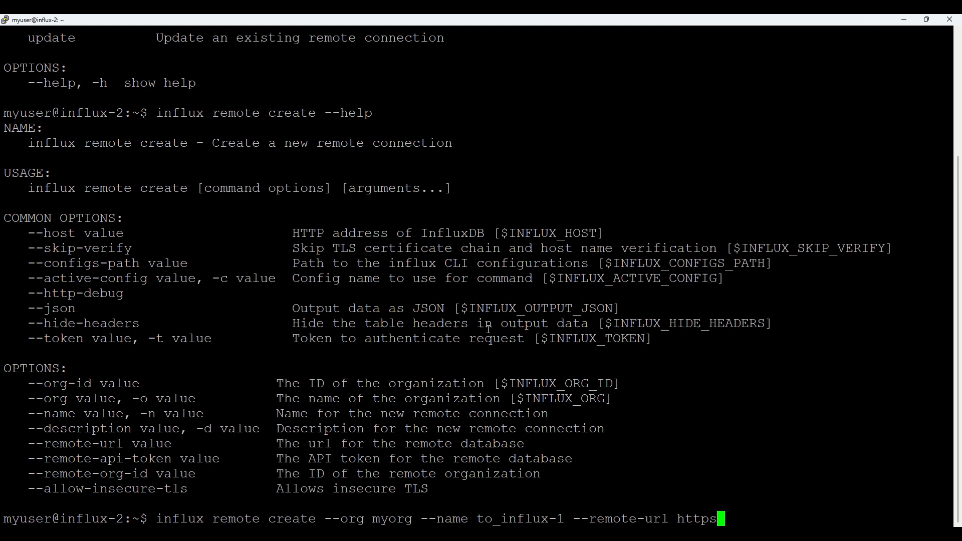
{"action": "type", "text": "://infl"}
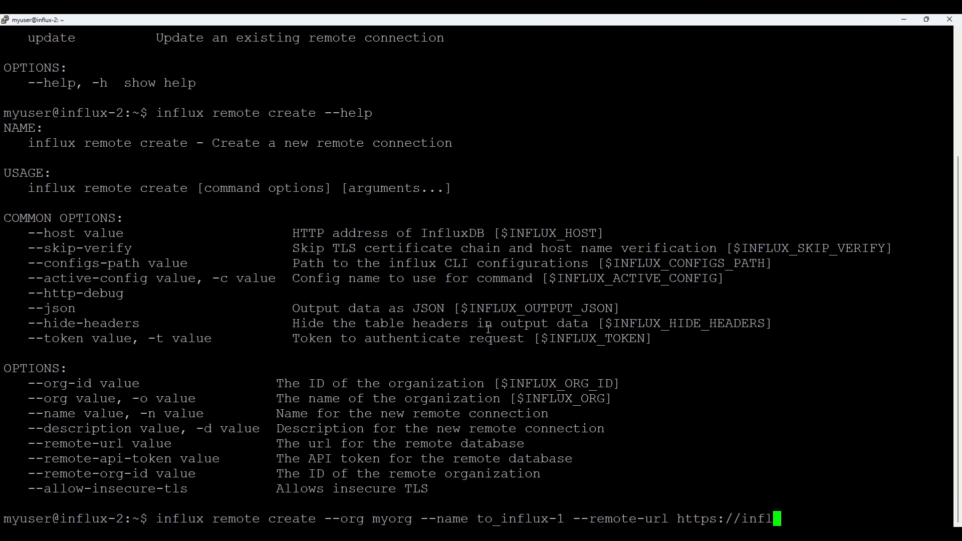
{"action": "type", "text": "ux-1"}
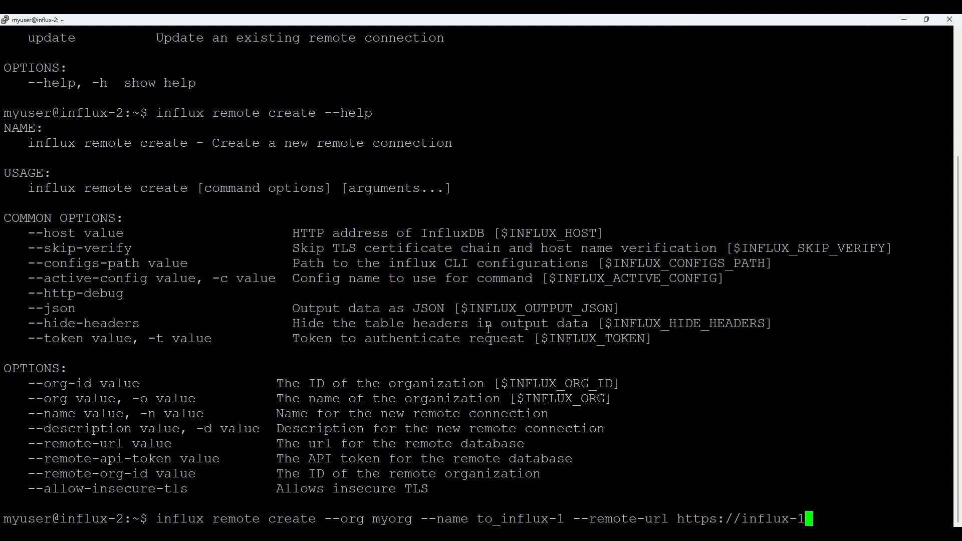
{"action": "type", "text": ".myla"}
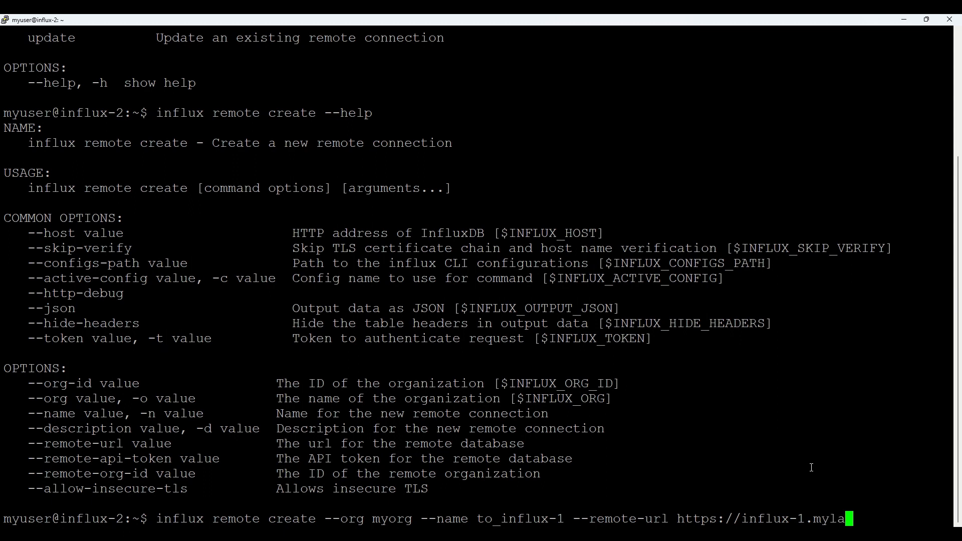
{"action": "type", "text": "b.local:"}
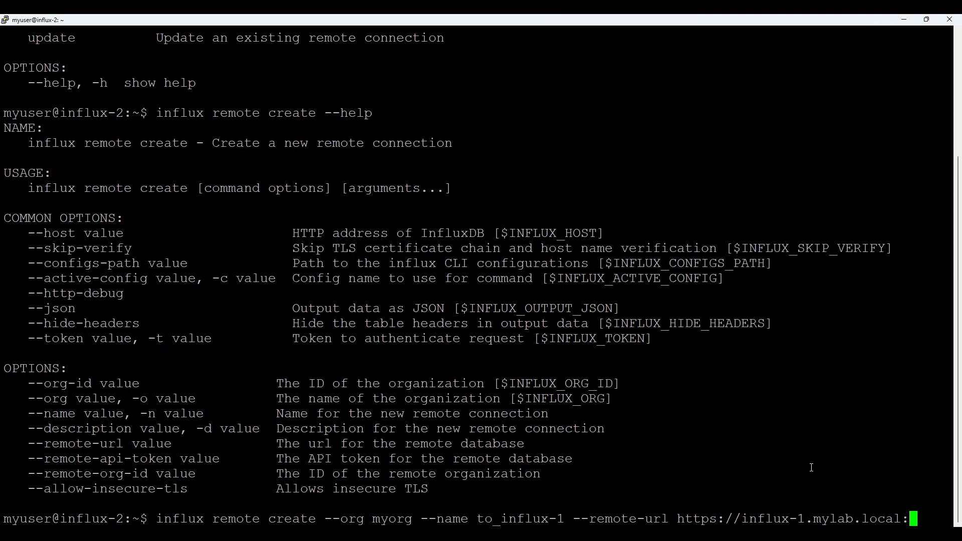
{"action": "type", "text": "8087 --remote"}
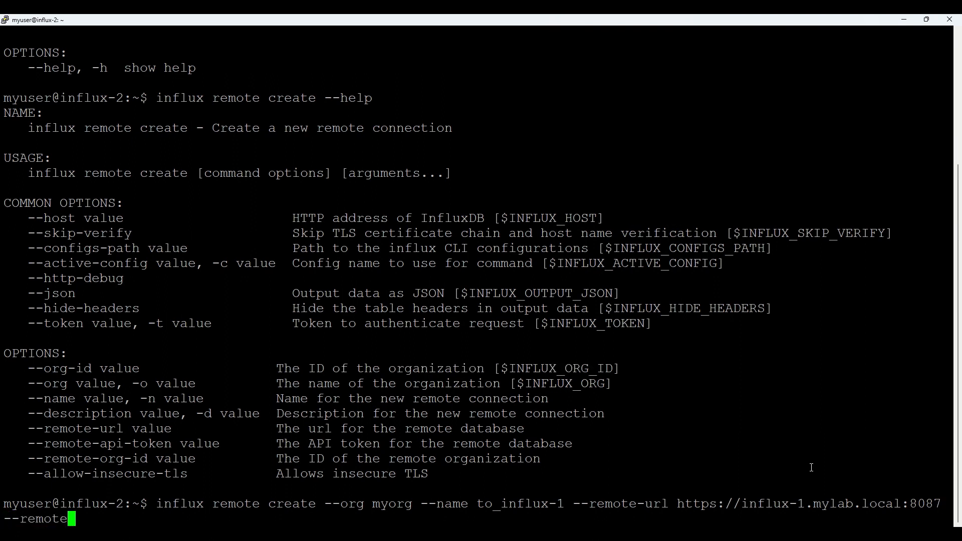
- Add the --remote-api-token value and begin the --remote-org-id option
{"action": "type", "text": "-api"}
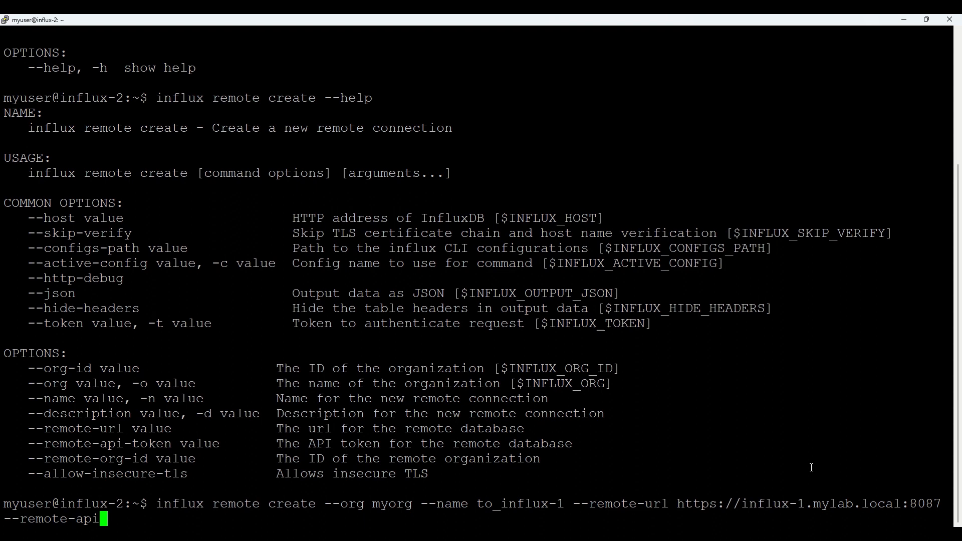
{"action": "type", "text": "-token"}
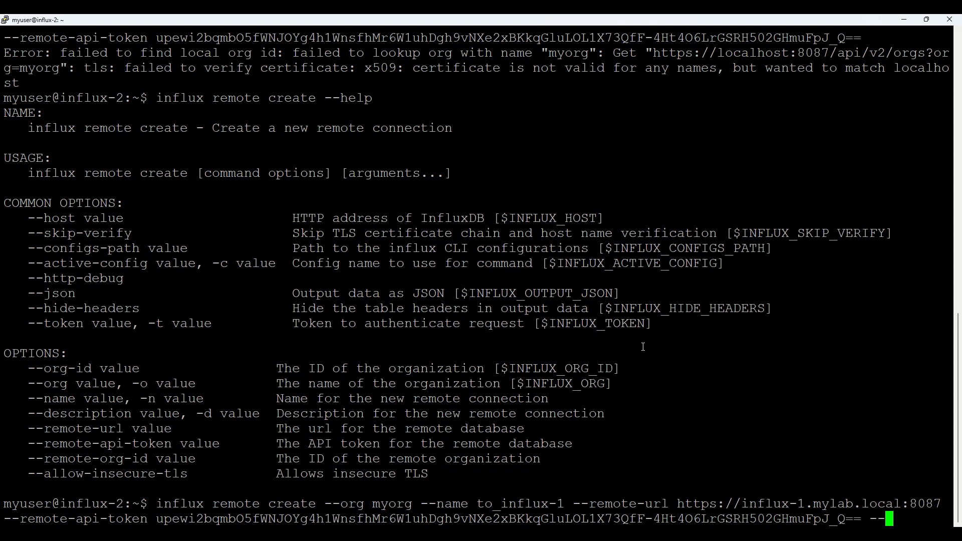
{"action": "type", "text": "--remote-"}
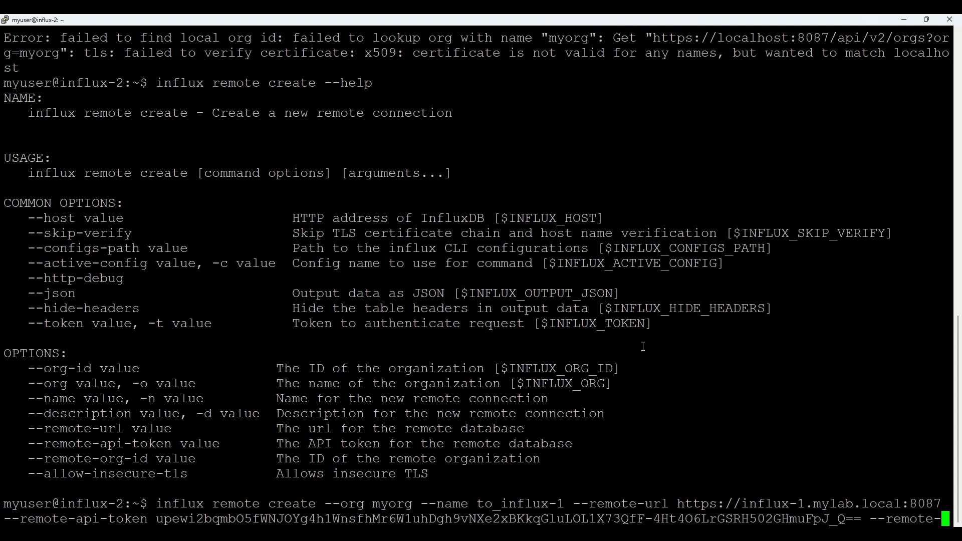
{"action": "type", "text": "org-id"}
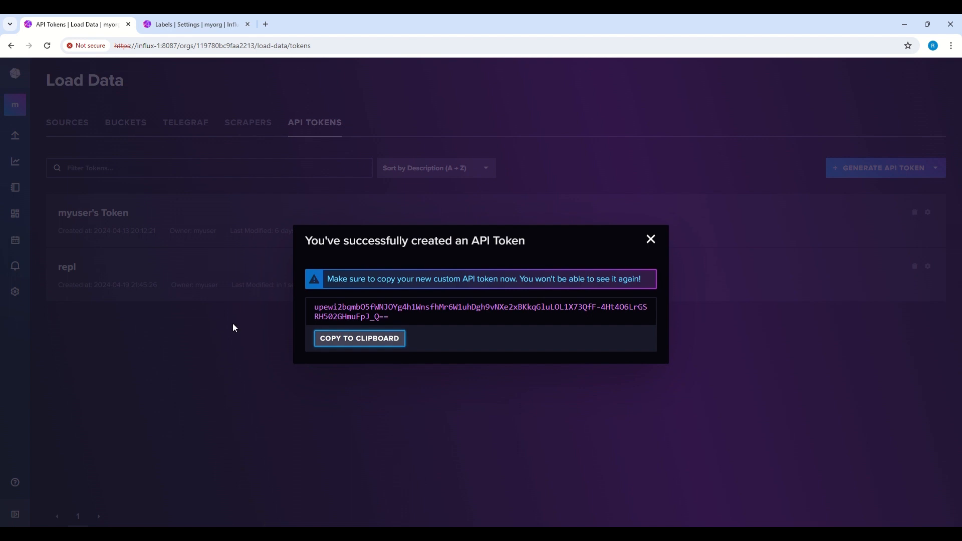
- Dismiss the token notice and select the organization ID in the Get Started page URL
{"action": "left_click", "coordinate": [650, 240]}
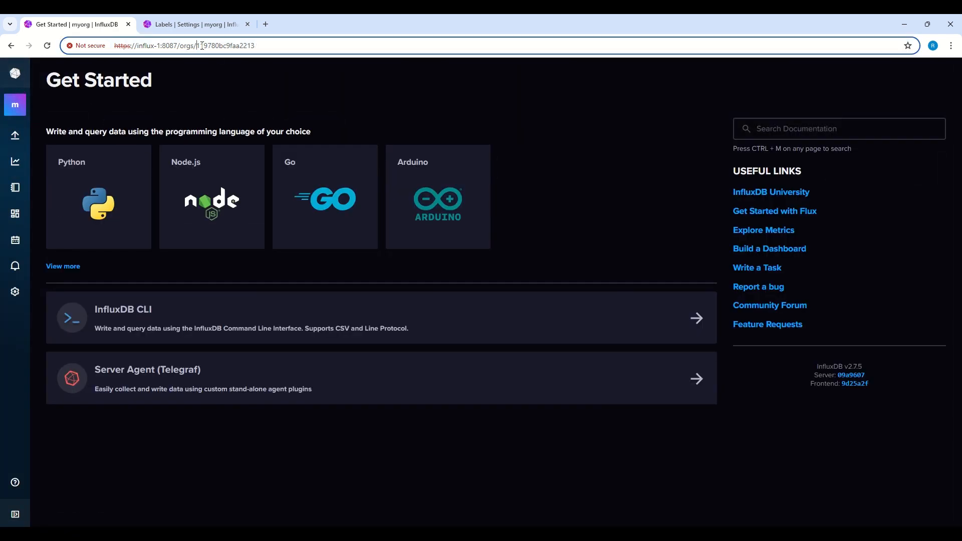
{"action": "double_click", "coordinate": [226, 46]}
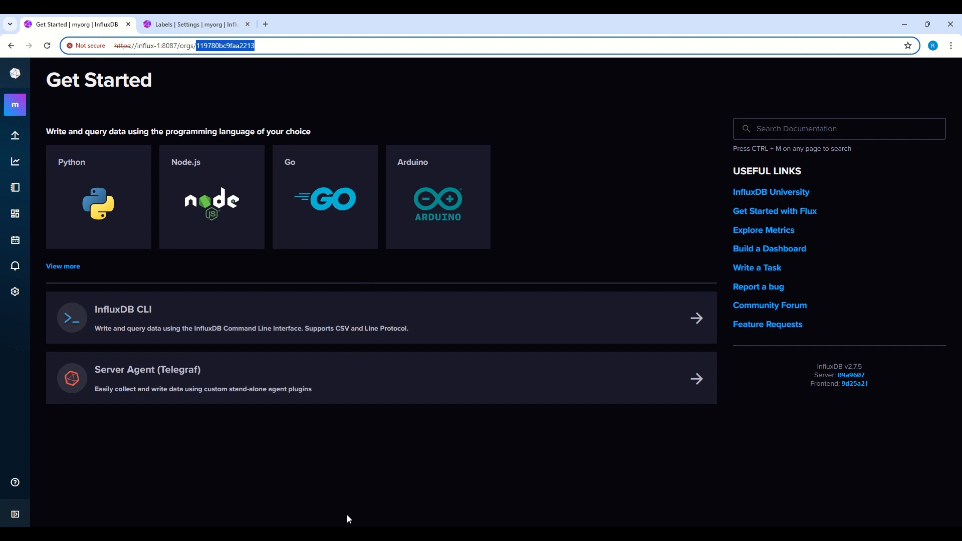
{"action": "mouse_move", "coordinate": [351, 519]}
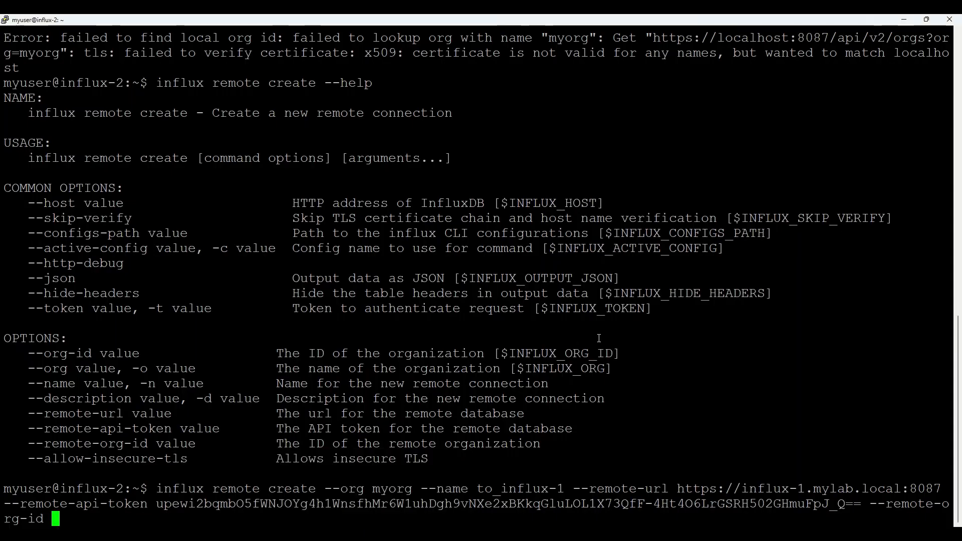
- Finish the remote with --remote-org-id 119780bc9faa2213 --allow-insecure-tls --skip-verify and run it
{"action": "type", "text": "119780bc9faa2213"}
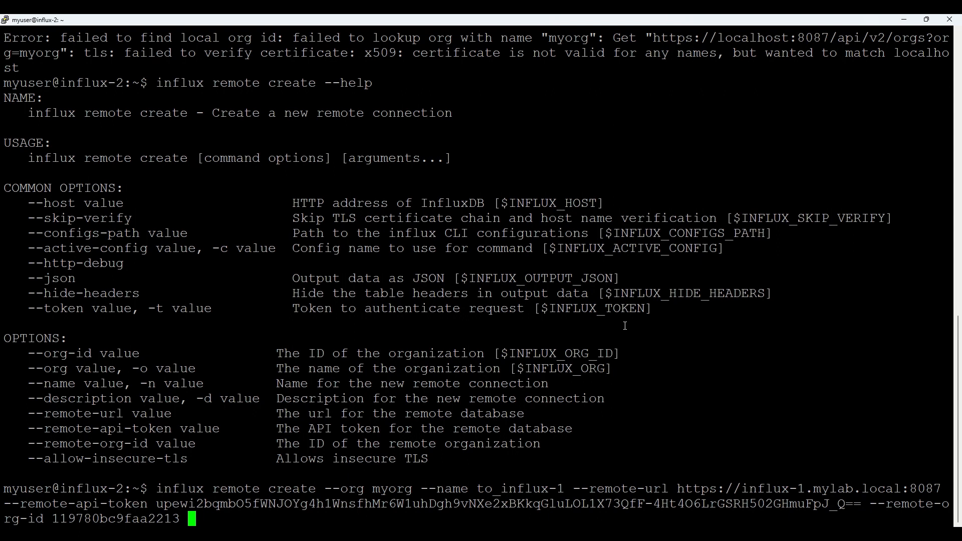
{"action": "type", "text": "--allow-insecure"}
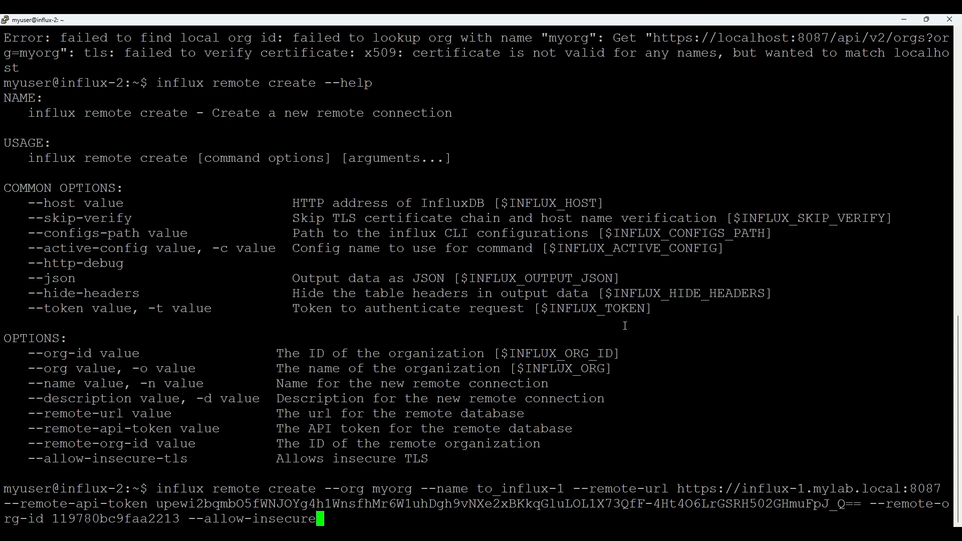
{"action": "type", "text": "-tls"}
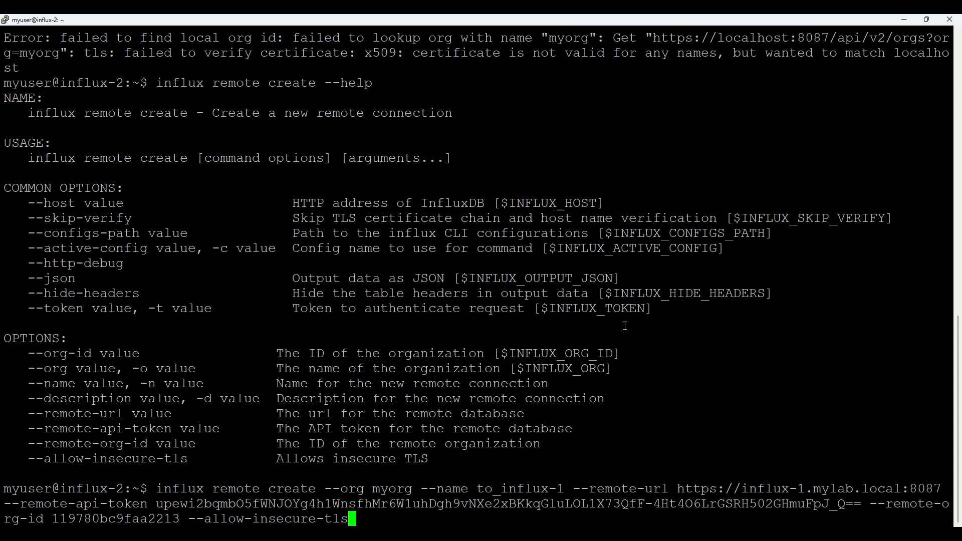
{"action": "type", "text": "--skip"}
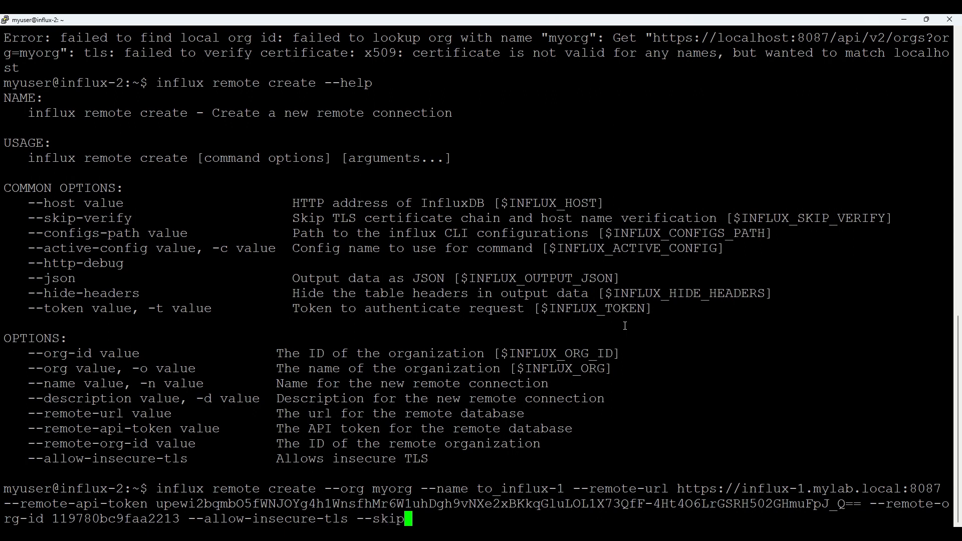
{"action": "type", "text": "v"}
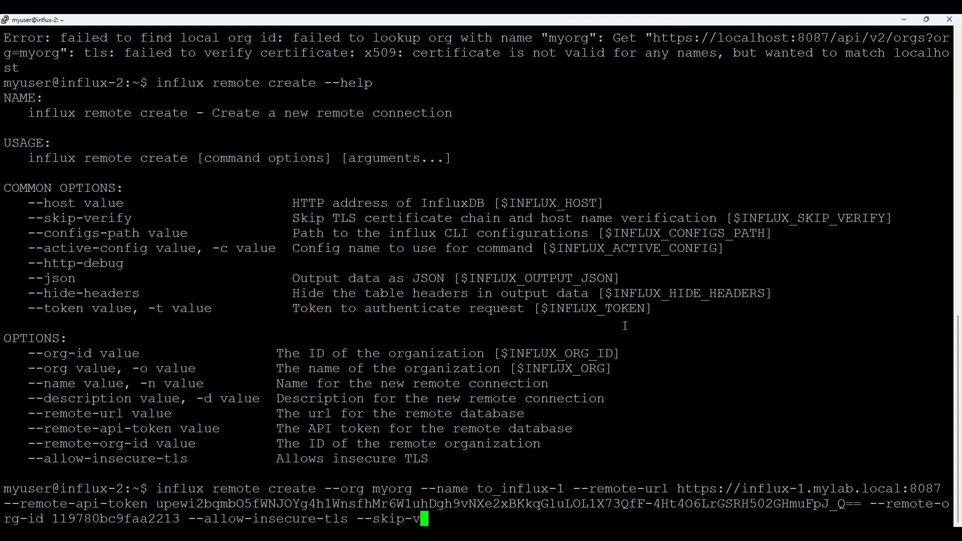
{"action": "type", "text": "erify"}
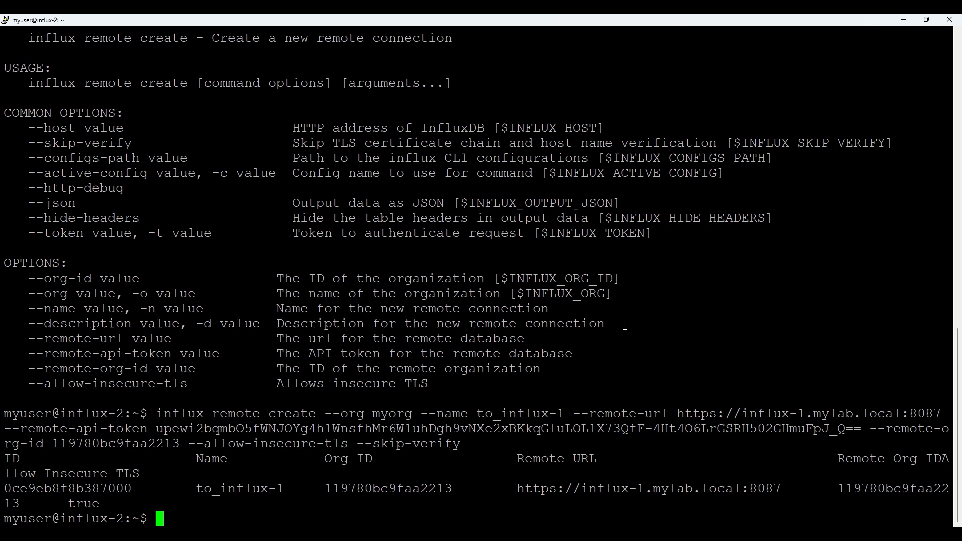
- Run 'influx remote ls --skip-verify' to confirm to_influx-1 is listed
{"action": "type", "text": "in"}
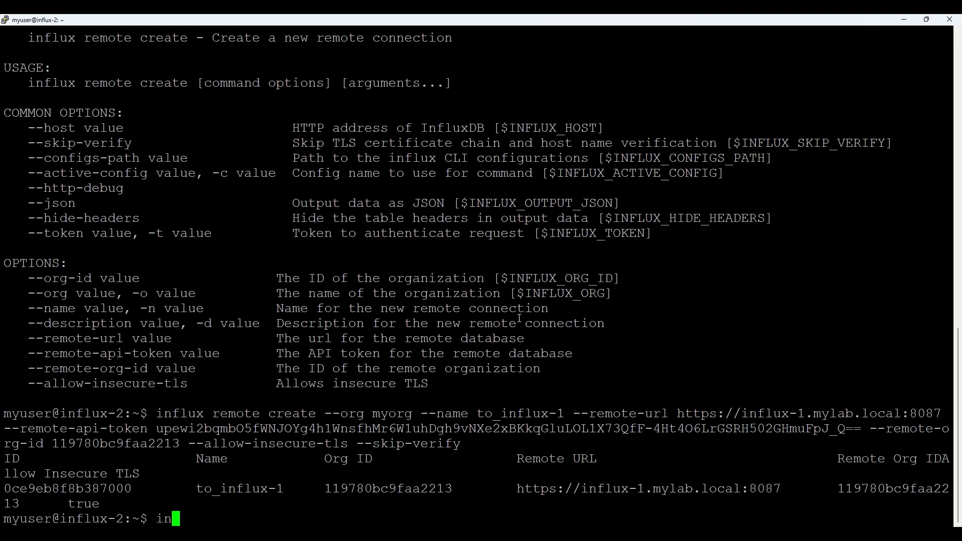
{"action": "type", "text": "flux"}
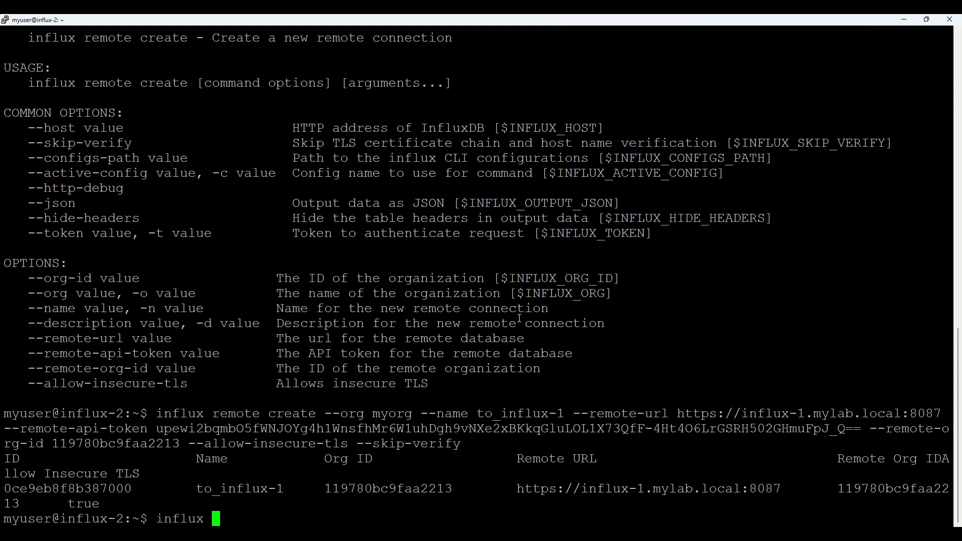
{"action": "type", "text": "remote"}
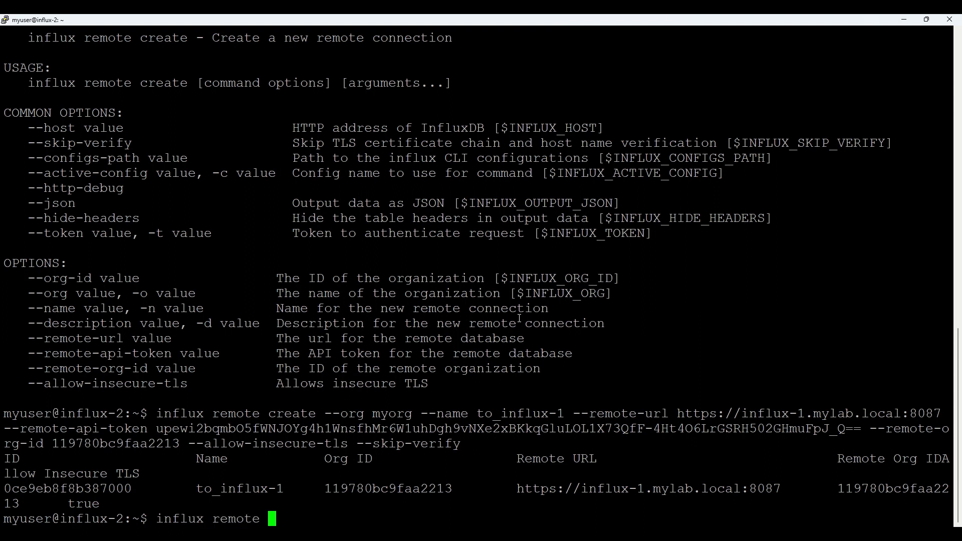
{"action": "type", "text": "ls --skip-verify"}
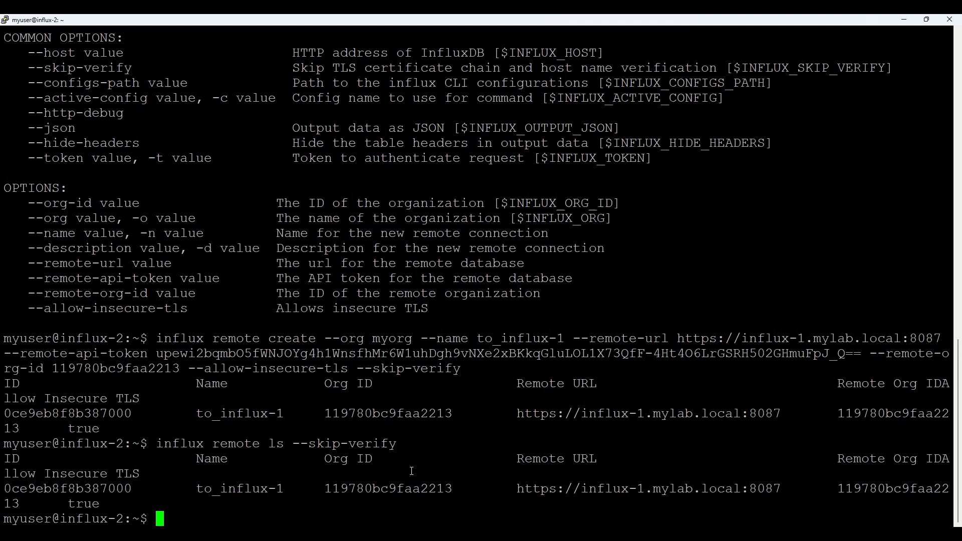
- Show the help for 'influx replication create'
{"action": "type", "text": "influx repli"}
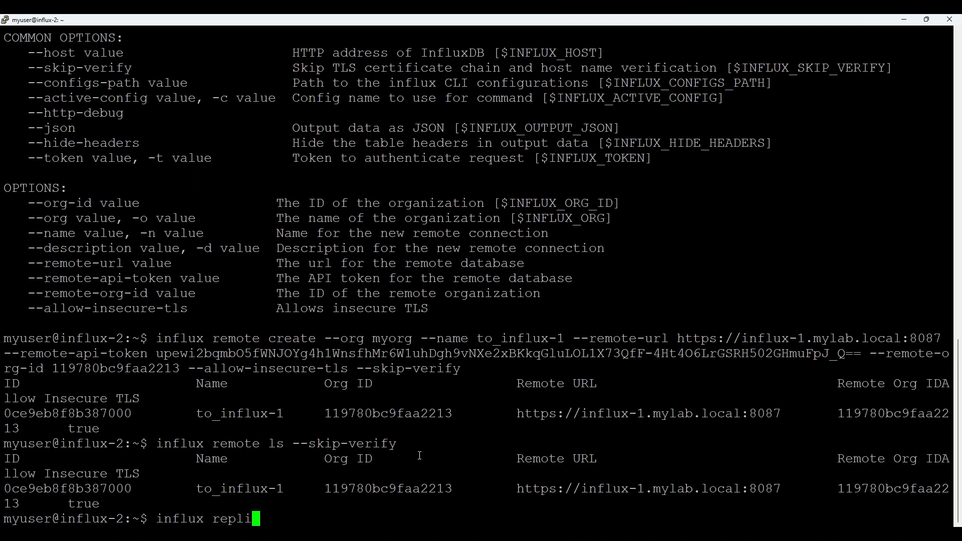
{"action": "type", "text": "cation create"}
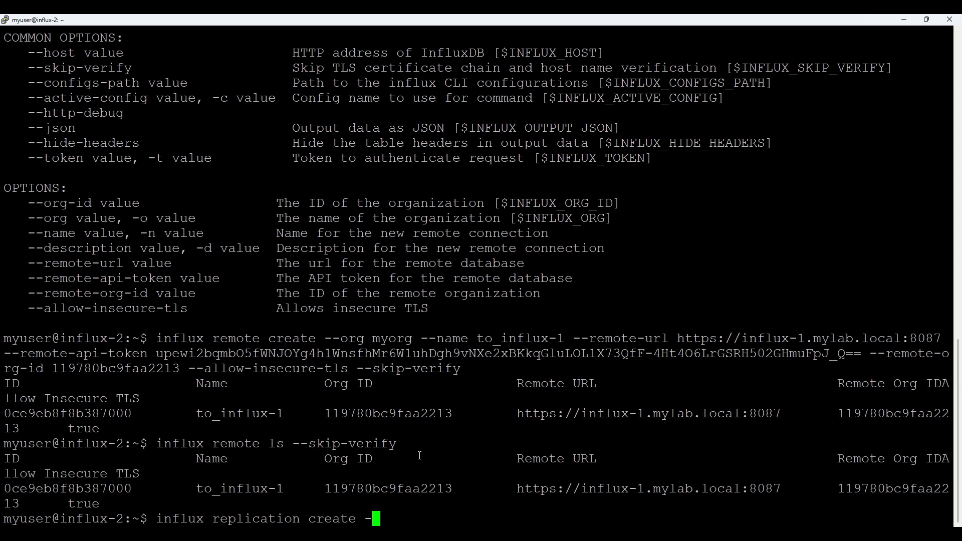
{"action": "type", "text": "-help"}
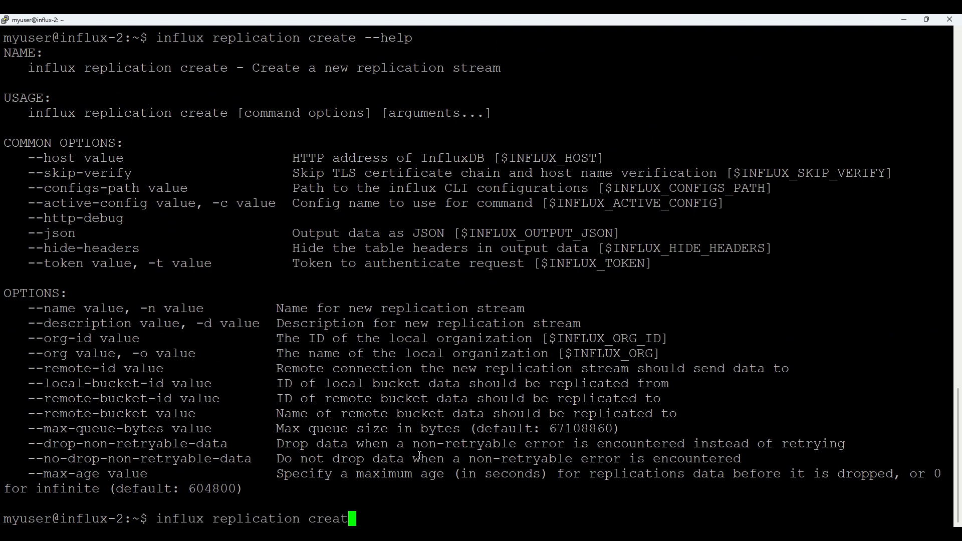
- Start 'influx replication create' with --name System_to_repl
{"action": "type", "text": "e"}
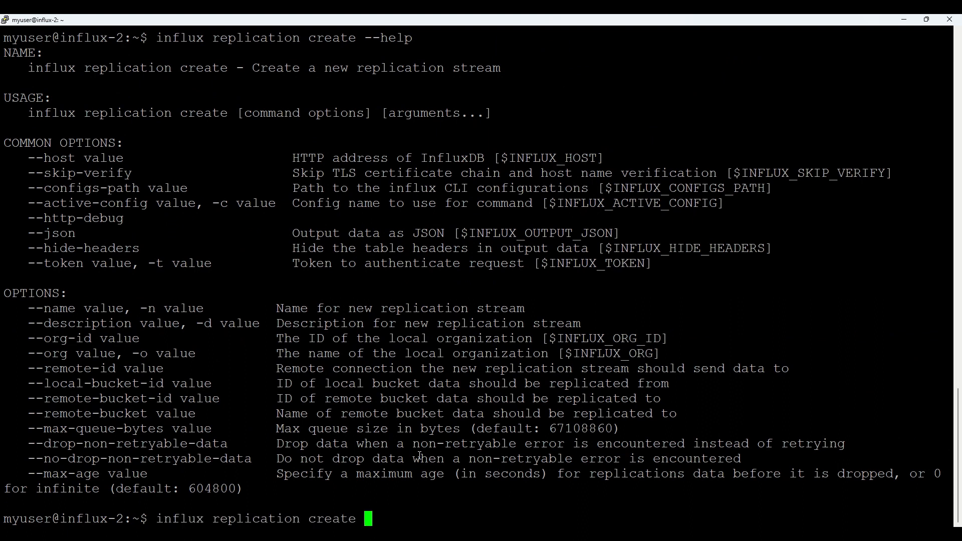
{"action": "type", "text": "-"}
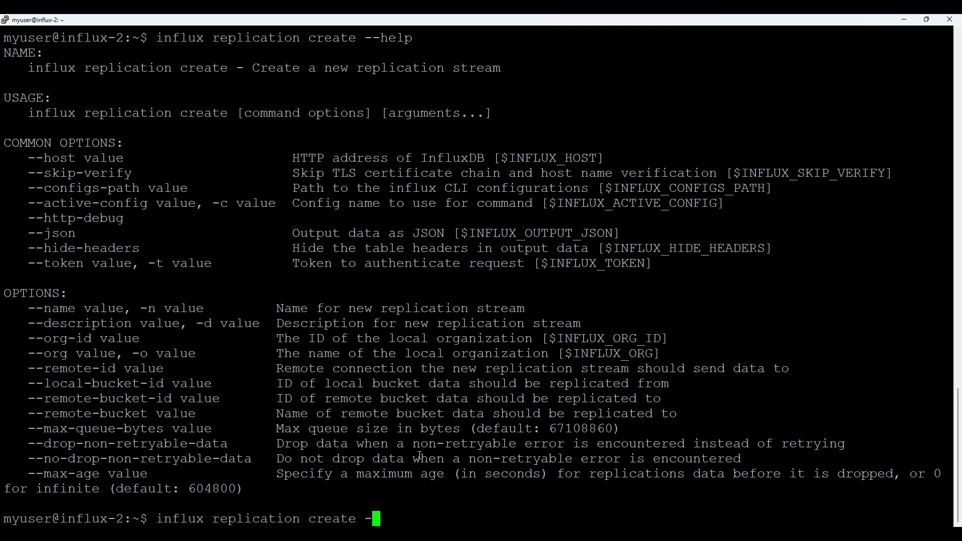
{"action": "type", "text": "-name"}
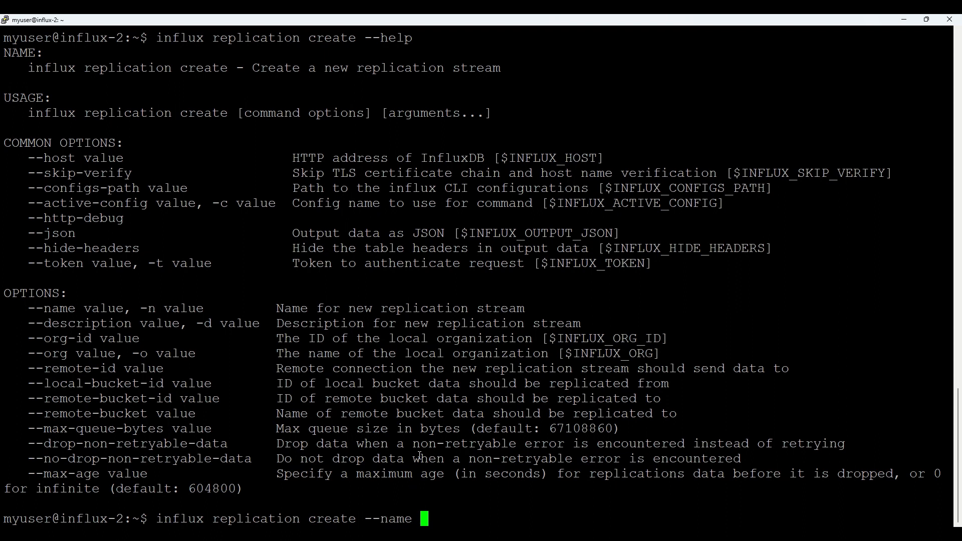
{"action": "type", "text": "System"}
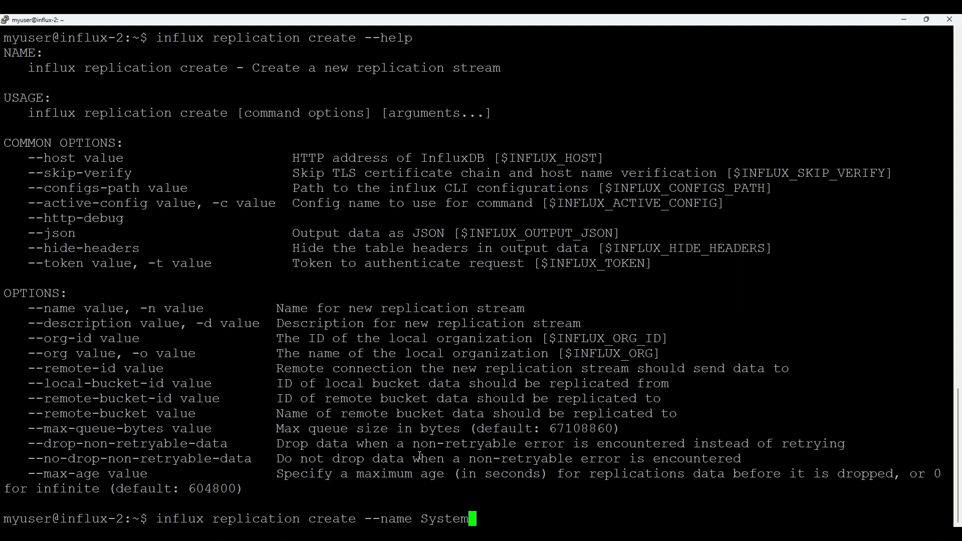
{"action": "type", "text": "_to_repl --"}
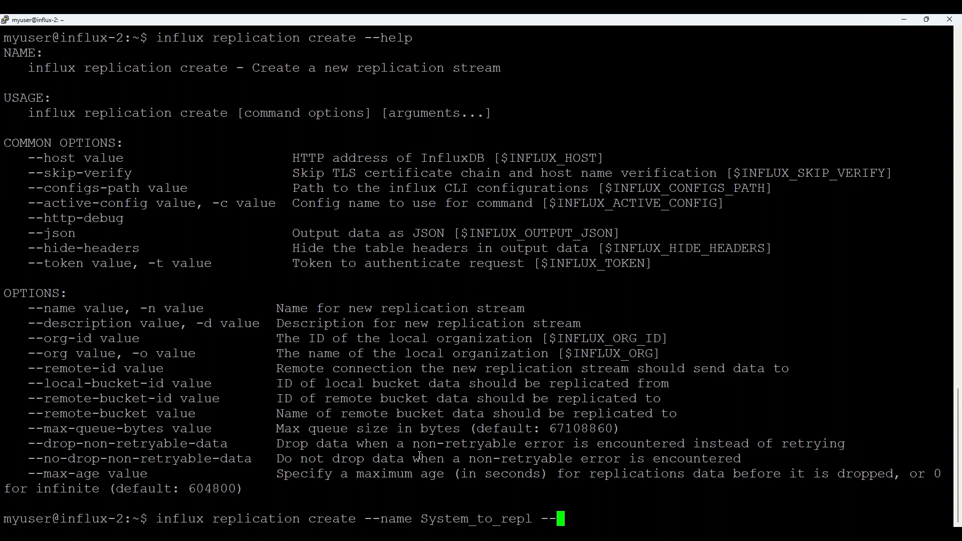
- Add --remote-id 0ce9eb8f8b387000 and begin the --local-bucket-id option
{"action": "type", "text": "remote-"}
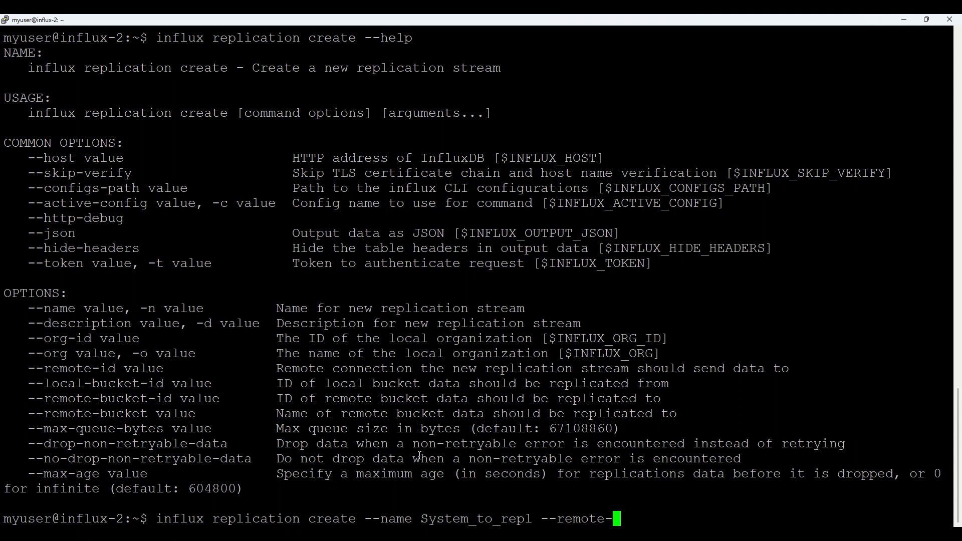
{"action": "type", "text": "id"}
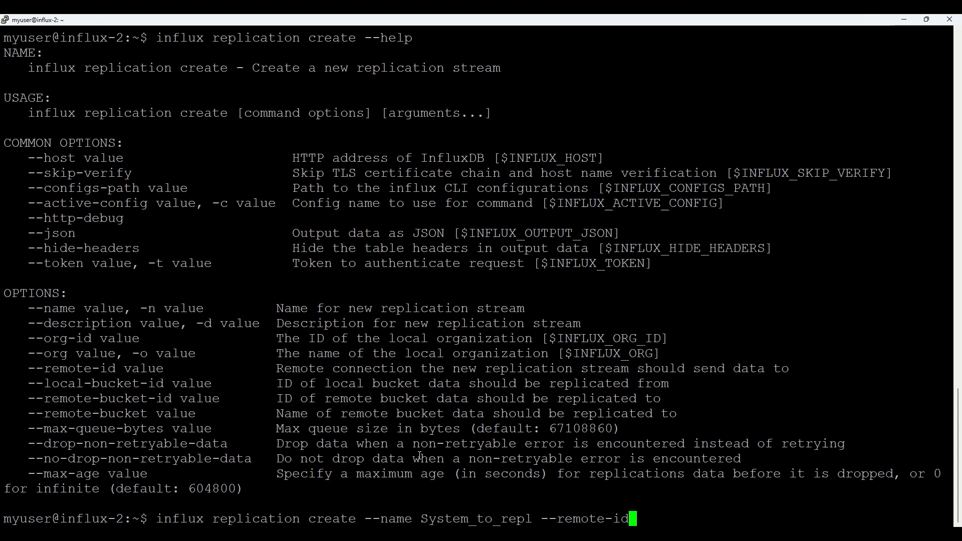
{"action": "scroll", "scroll_direction": "down", "scroll_amount": 3}
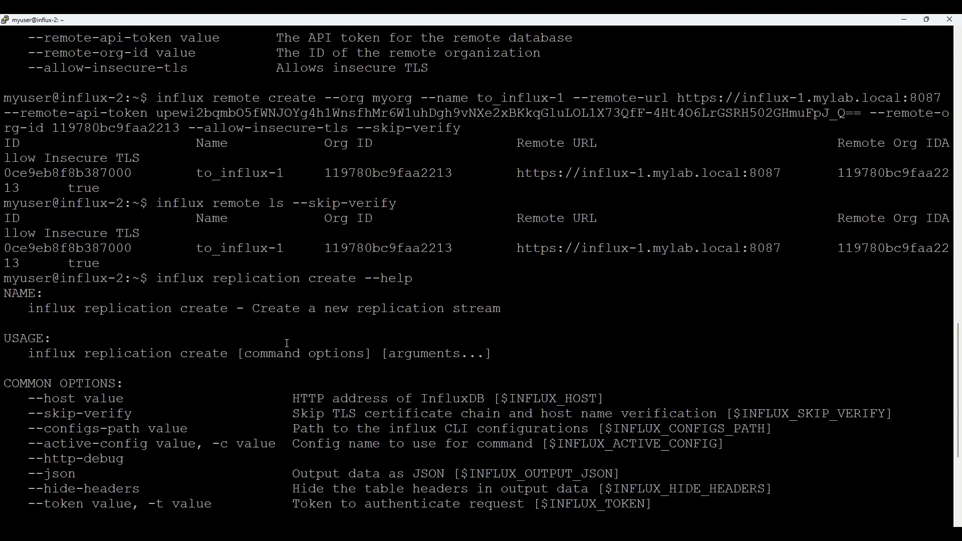
{"action": "mouse_move", "coordinate": [87, 250]}
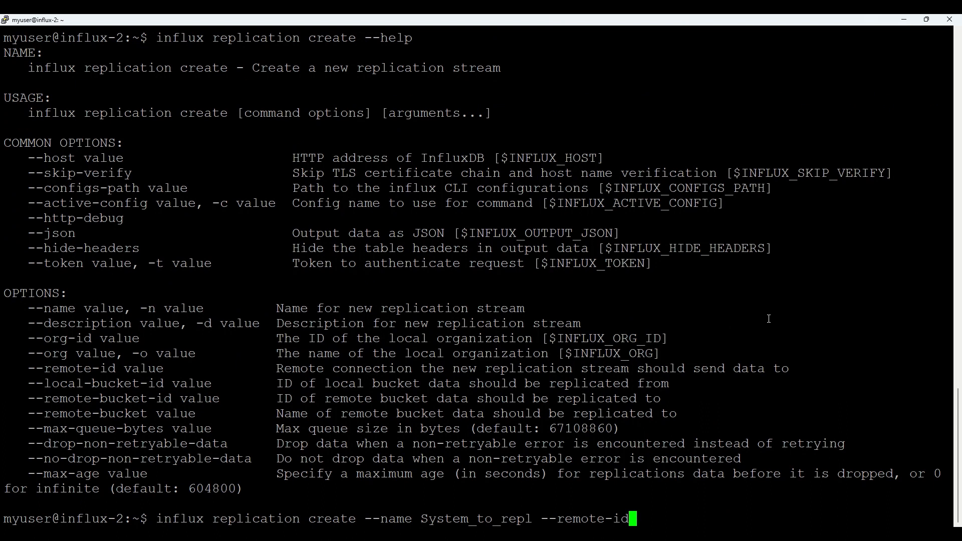
{"action": "type", "text": "0ce9eb8f8b387000"}
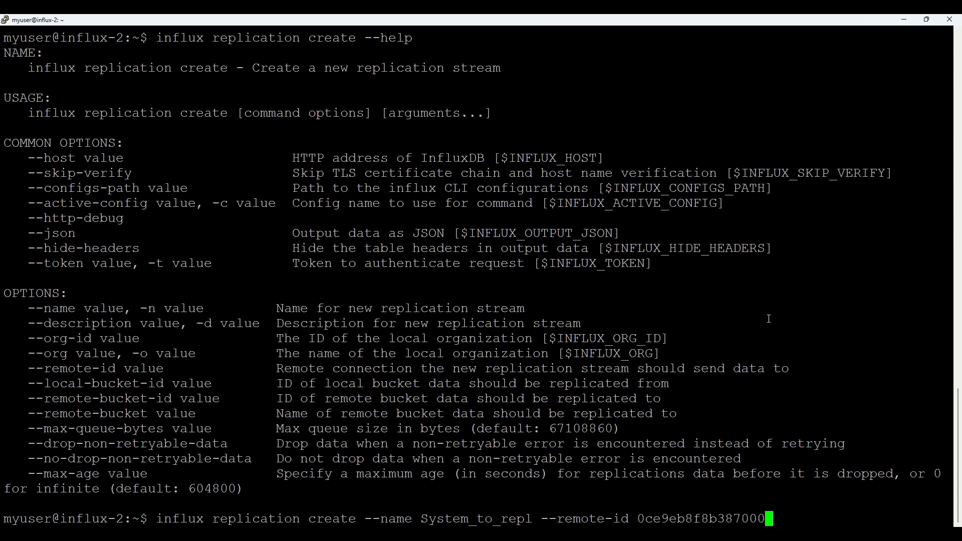
{"action": "type", "text": "--"}
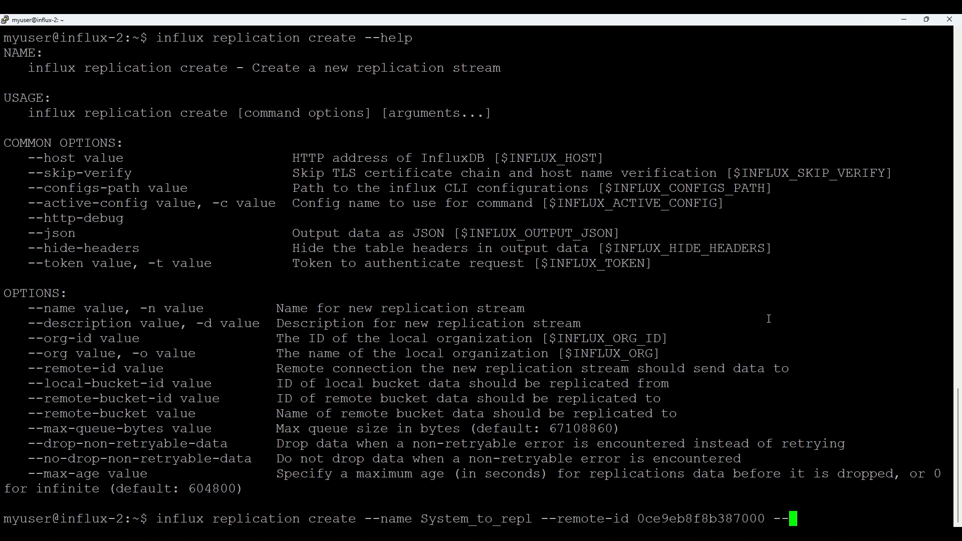
{"action": "type", "text": "local-b"}
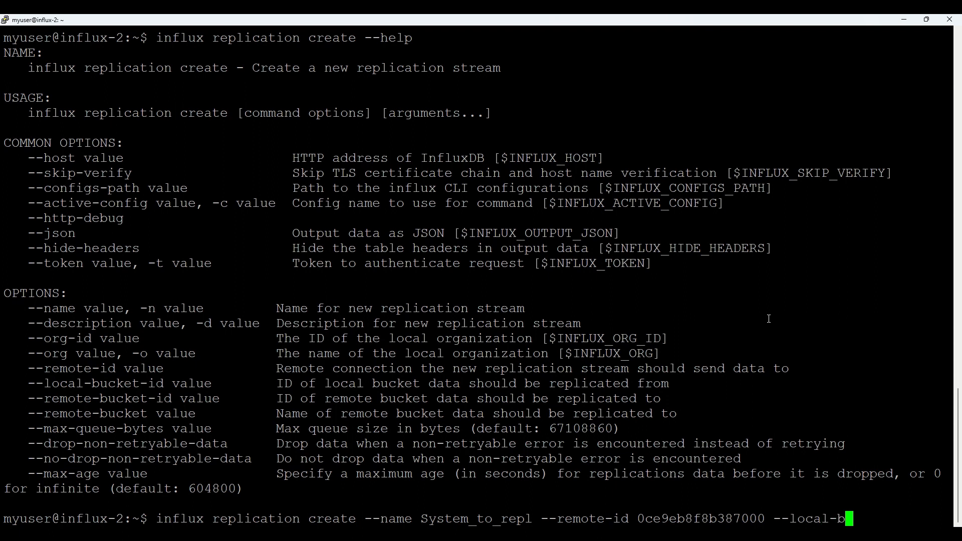
{"action": "type", "text": "ucket-"}
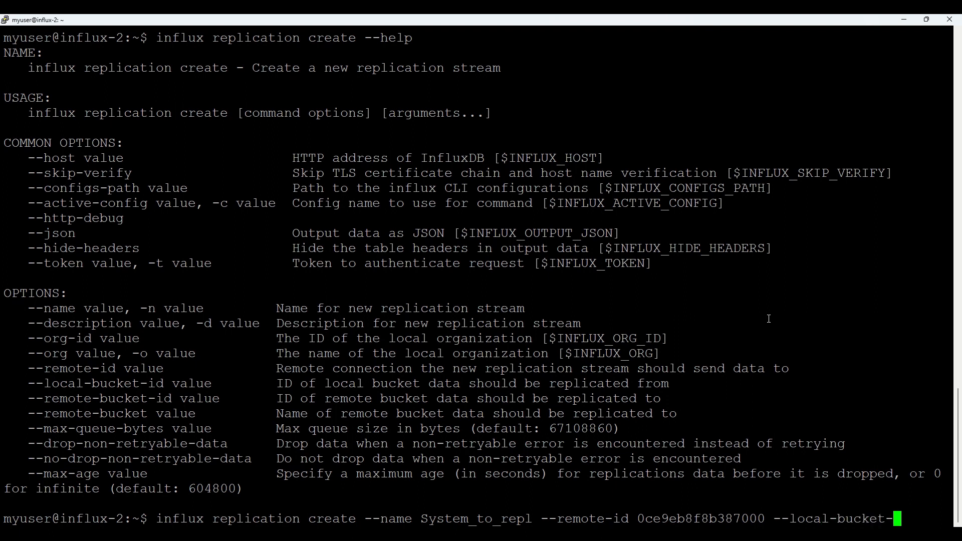
{"action": "type", "text": "id"}
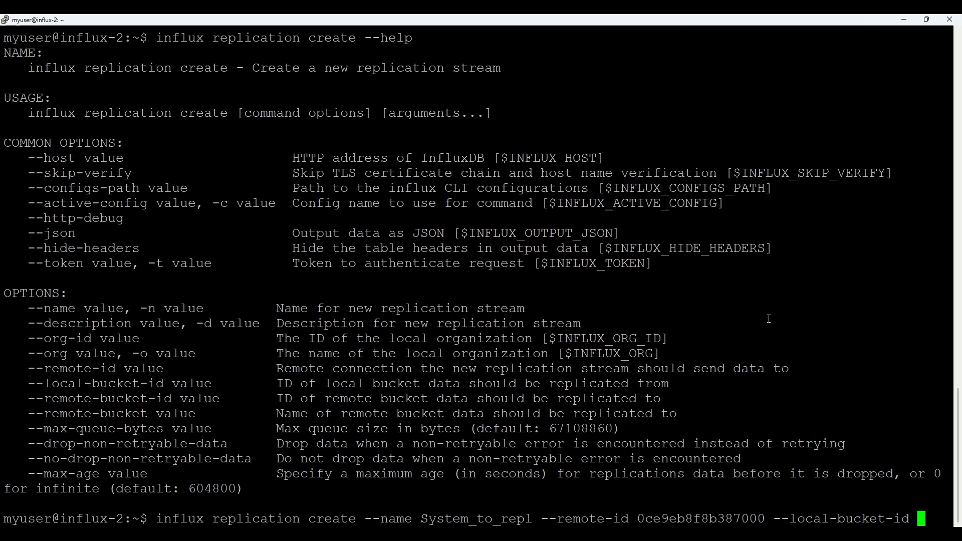
{"action": "mouse_move", "coordinate": [372, 348]}
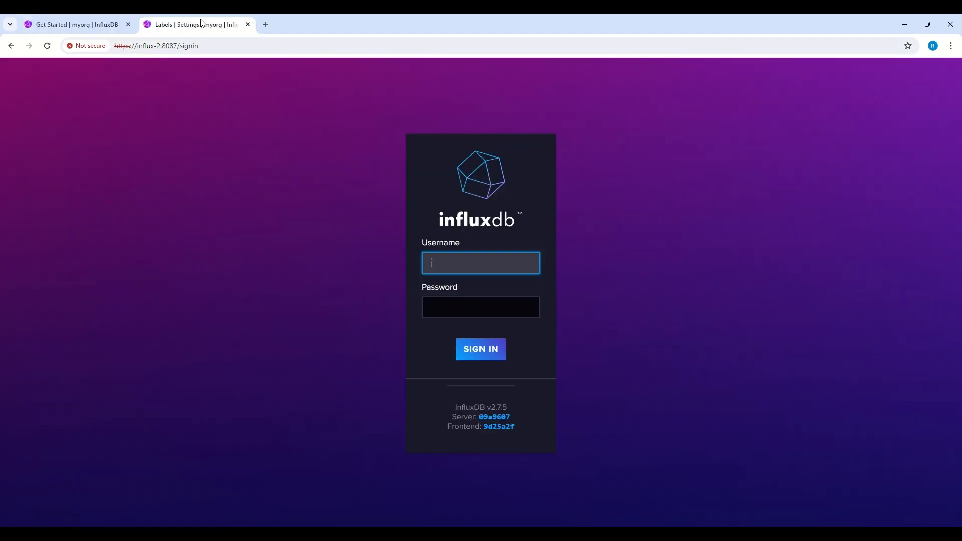
- Sign in to influx-2 as myuser and copy the System bucket's ID from the buckets list
{"action": "type", "text": "my"}
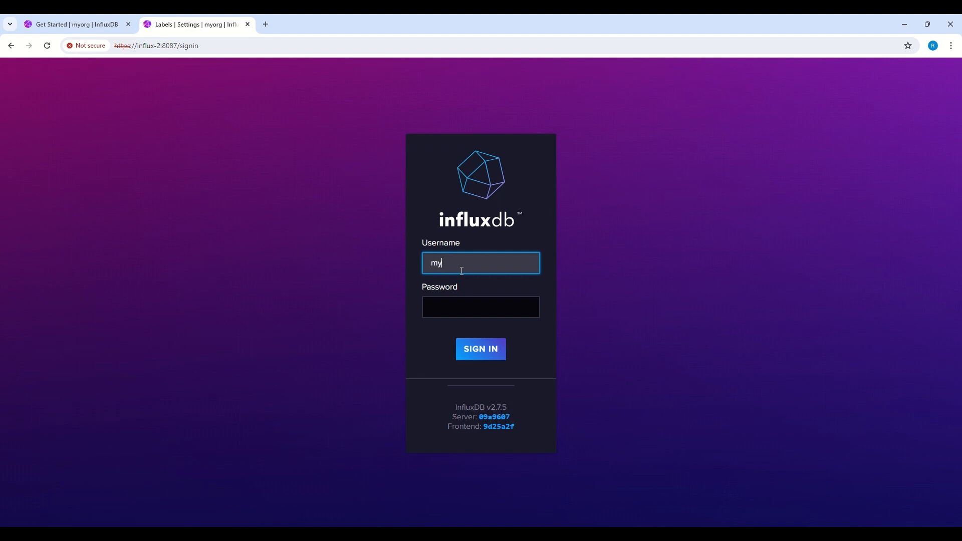
{"action": "type", "text": "user"}
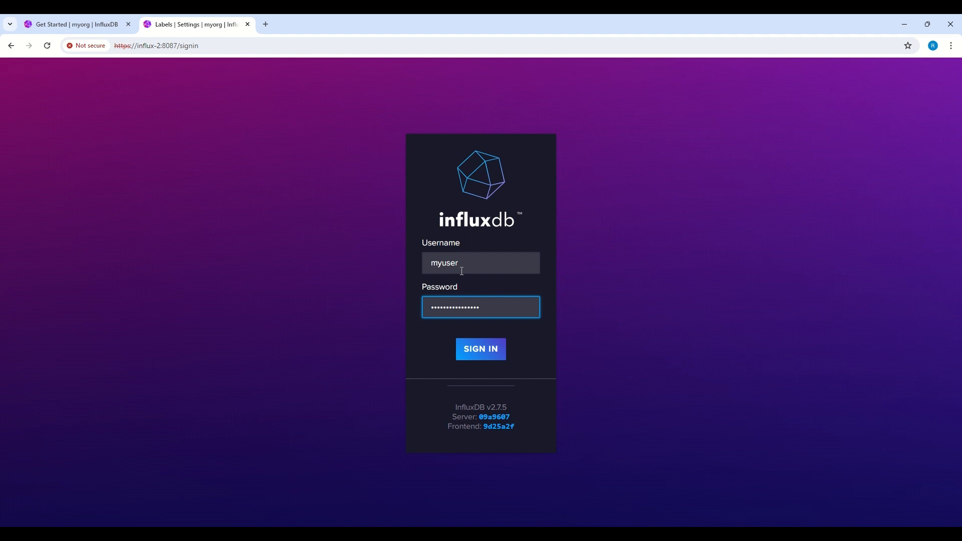
{"action": "left_click", "coordinate": [480, 349]}
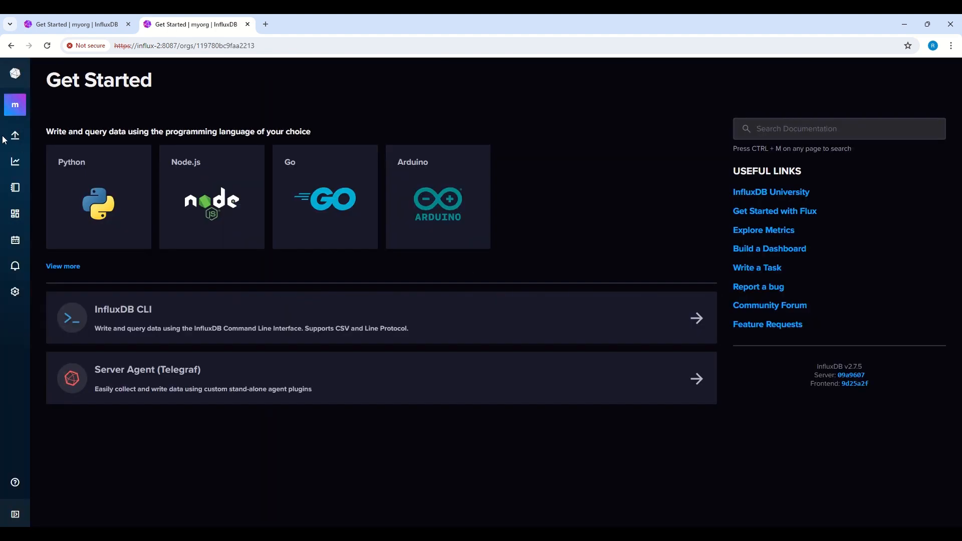
{"action": "left_click", "coordinate": [15, 136]}
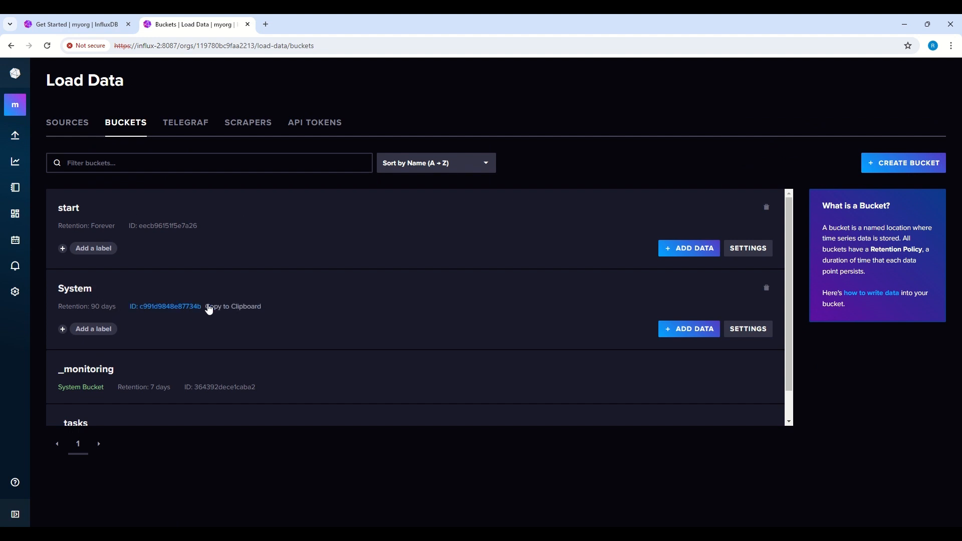
{"action": "left_click", "coordinate": [232, 307]}
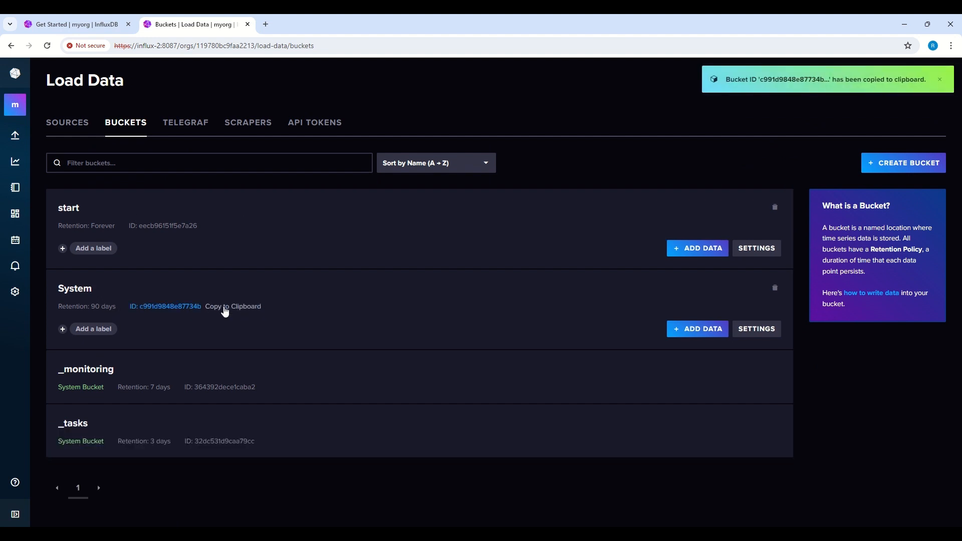
{"action": "mouse_move", "coordinate": [346, 320]}
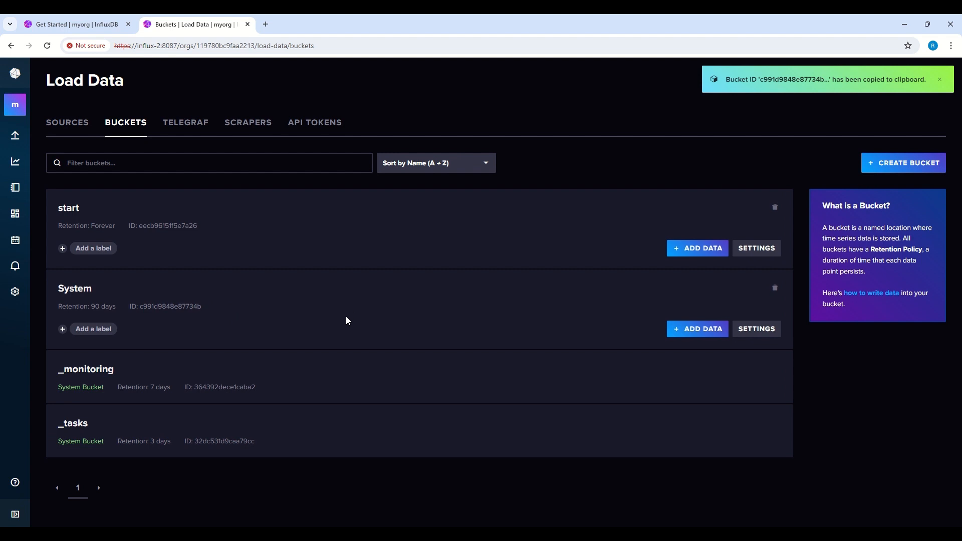
{"action": "mouse_move", "coordinate": [351, 501]}
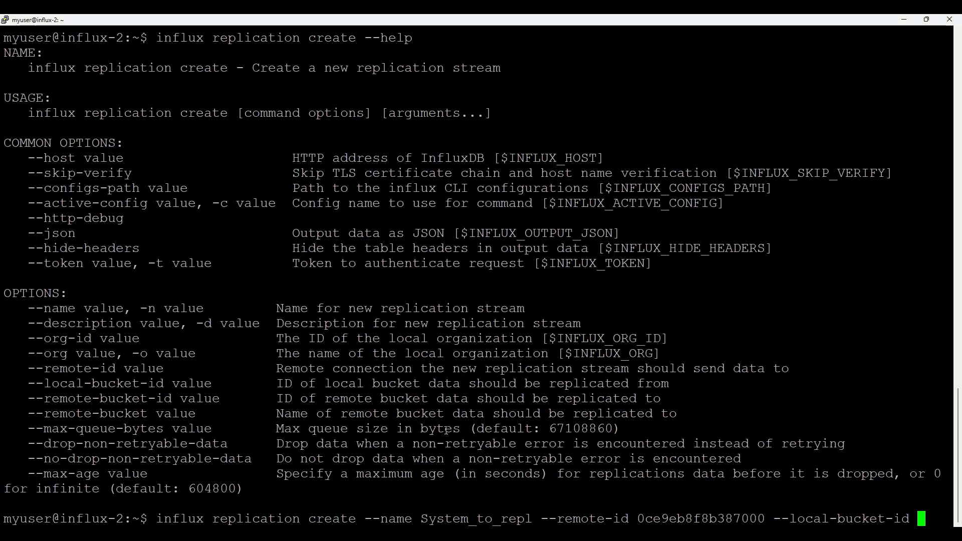
- Paste local bucket ID c991d9848e87734b and begin the --remote-bucket-id option
{"action": "type", "text": "c991d9848e87734b --"}
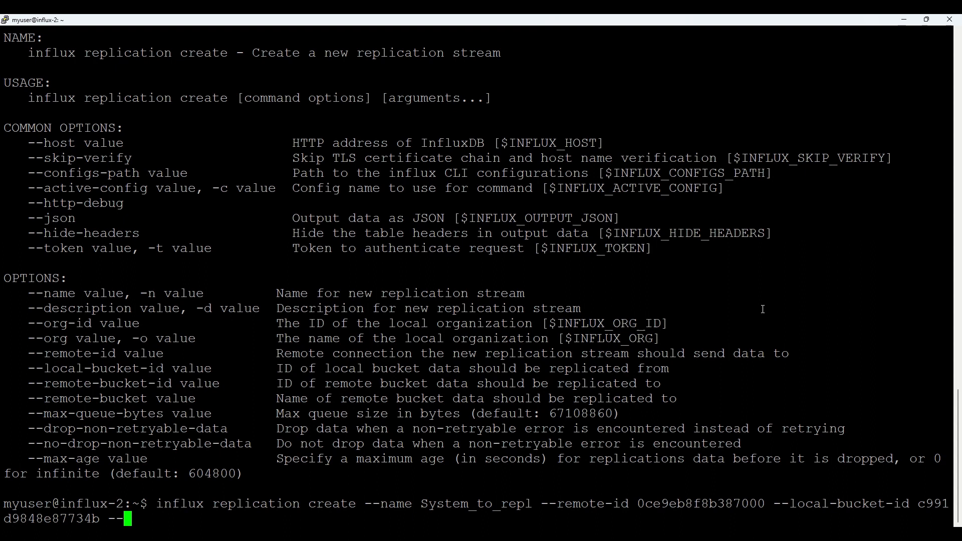
{"action": "type", "text": "remote-"}
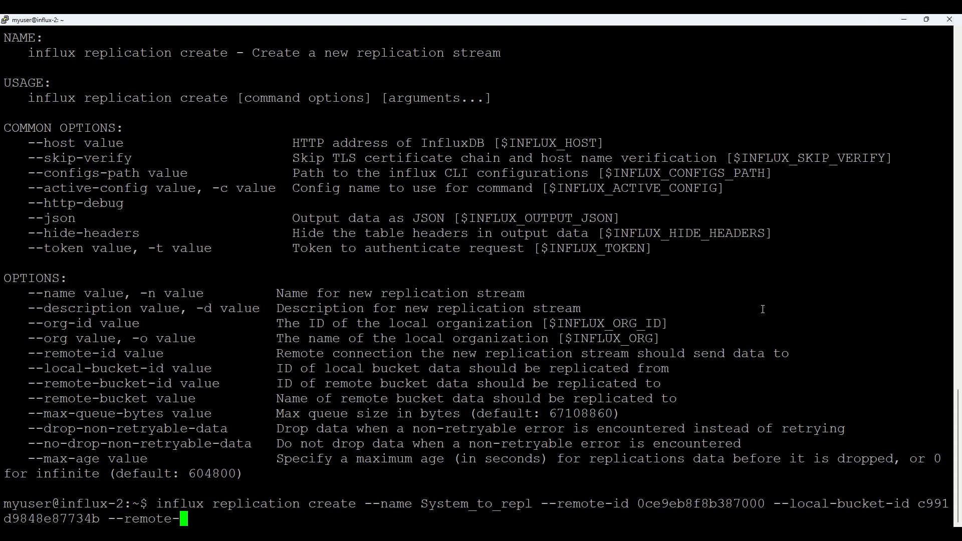
{"action": "type", "text": "bucket-id"}
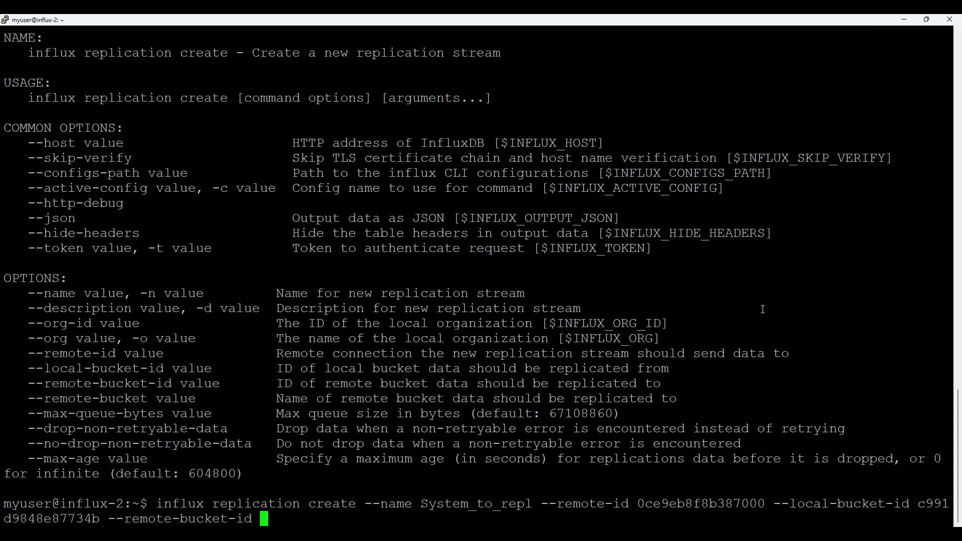
{"action": "mouse_move", "coordinate": [550, 287]}
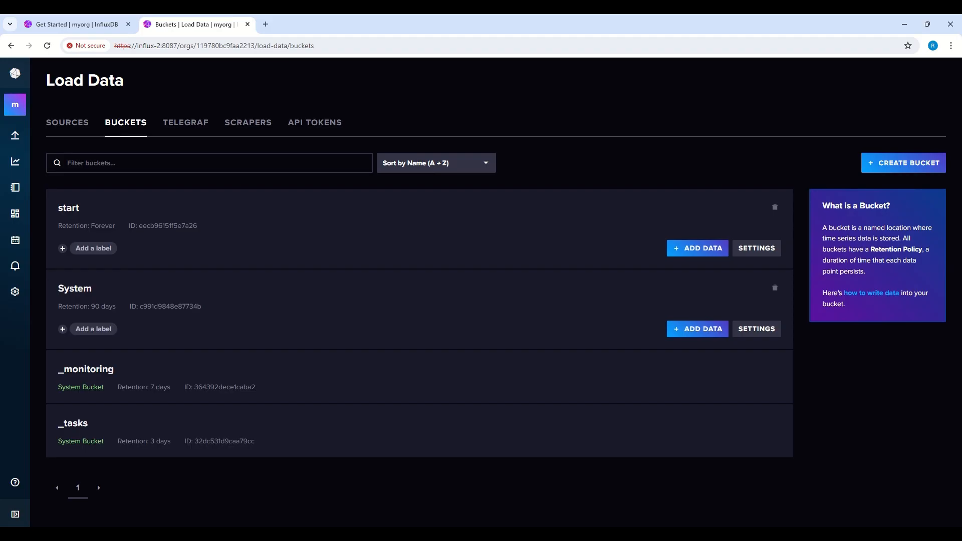
- Copy the repl bucket's ID from the influx-1 Buckets list
{"action": "left_click", "coordinate": [73, 24]}
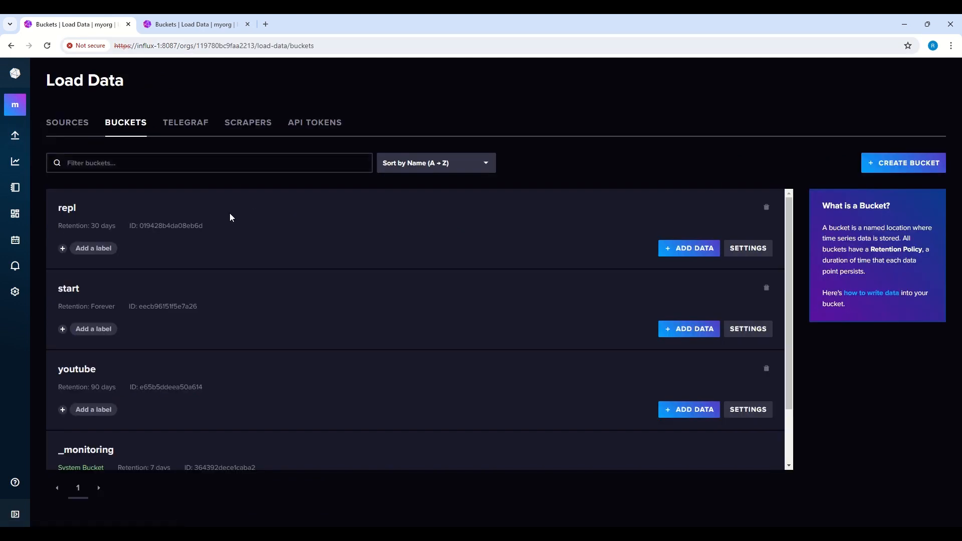
{"action": "mouse_move", "coordinate": [165, 225]}
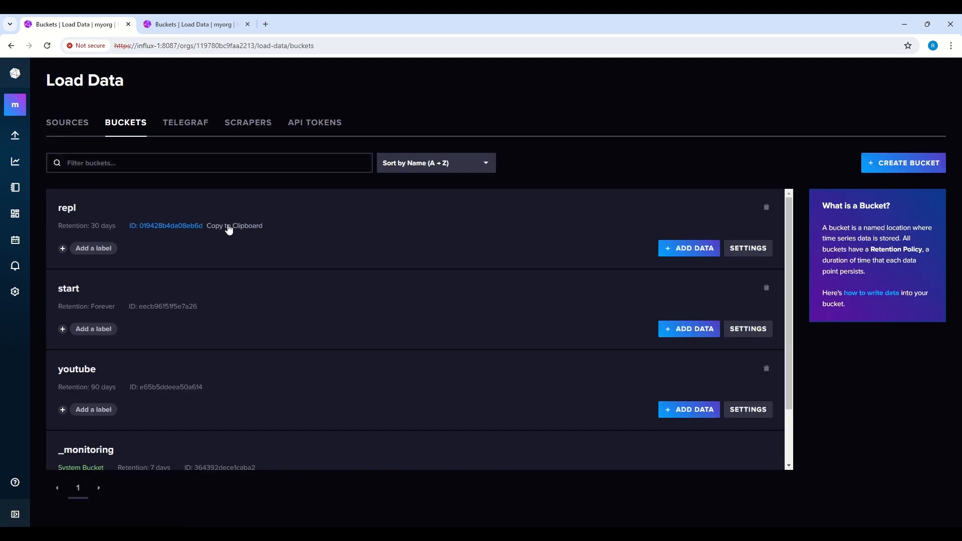
{"action": "left_click", "coordinate": [234, 226]}
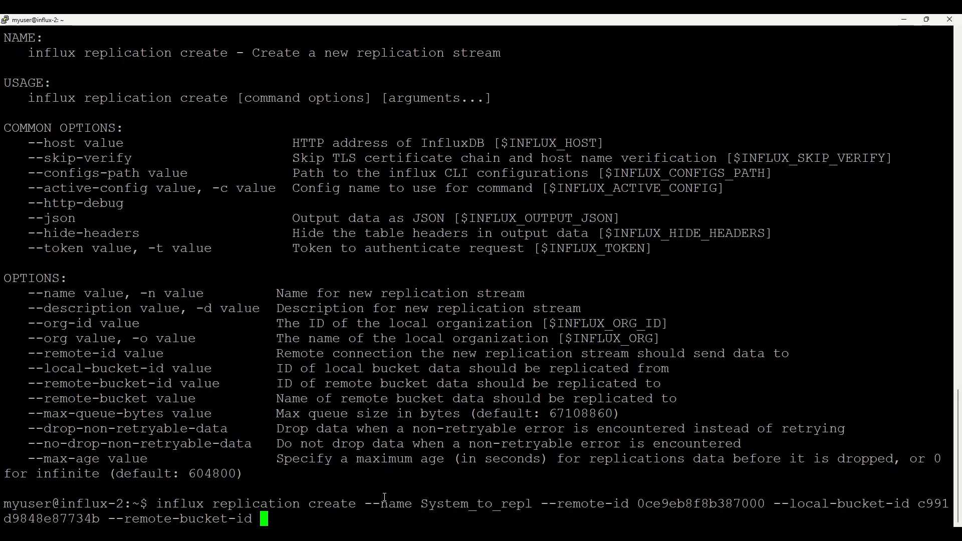
- Finish the replication command with remote bucket ID 019428b4da08eb6d and --skip-verify, creating System_to_repl
{"action": "type", "text": "019428b4da08eb6d"}
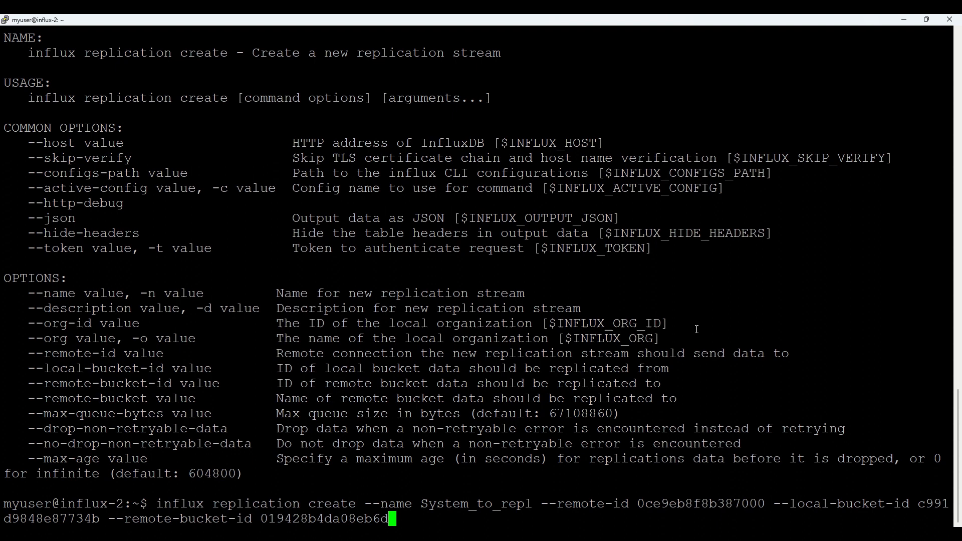
{"action": "type", "text": "--"}
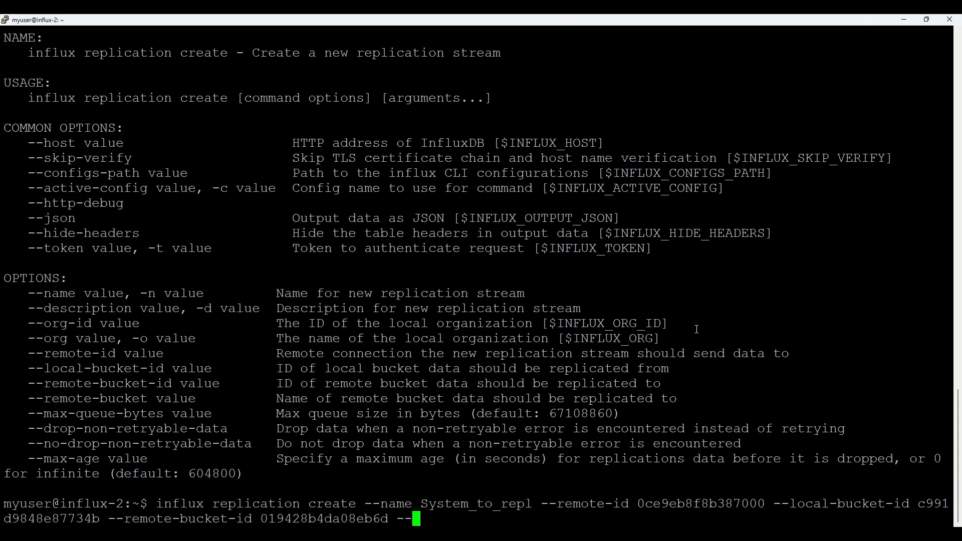
{"action": "type", "text": "skip-veru"}
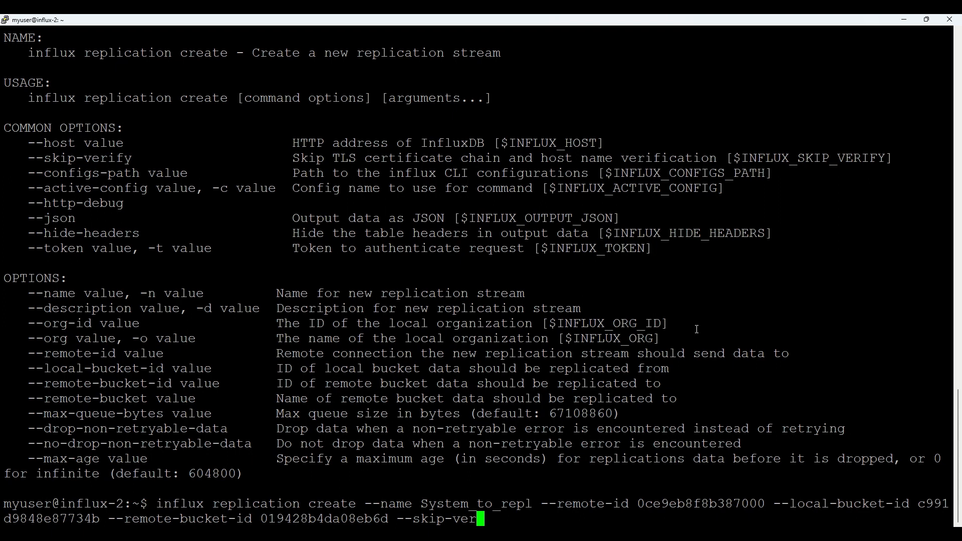
{"action": "type", "text": "ify"}
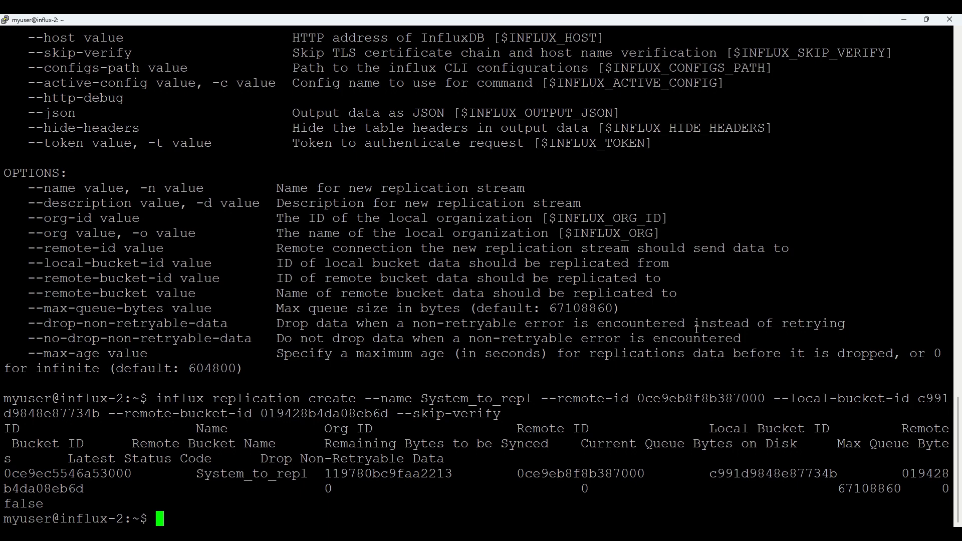
- Run 'influx replication ls --skip-verify --json' and highlight the zero remaining bytes to sync
{"action": "type", "text": "influx replication"}
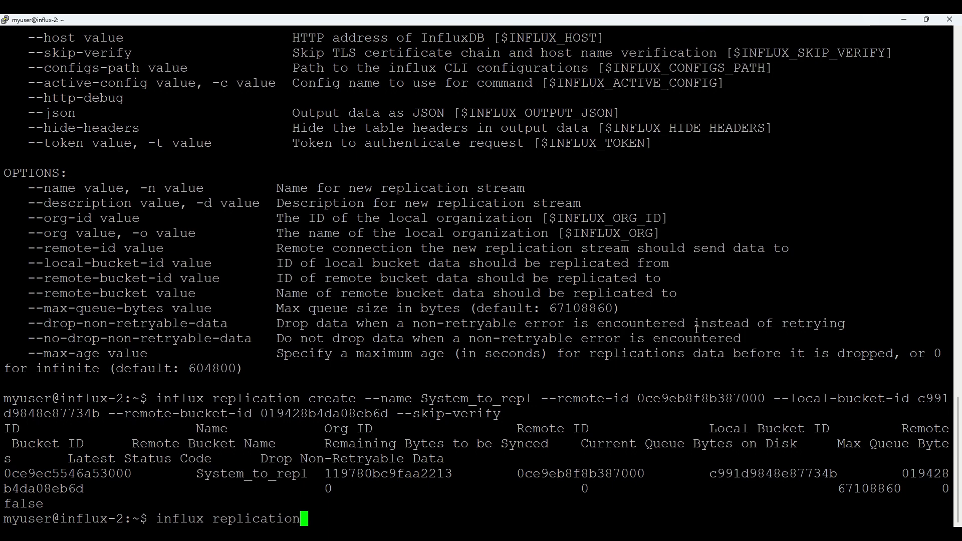
{"action": "type", "text": "ls --skip-verify"}
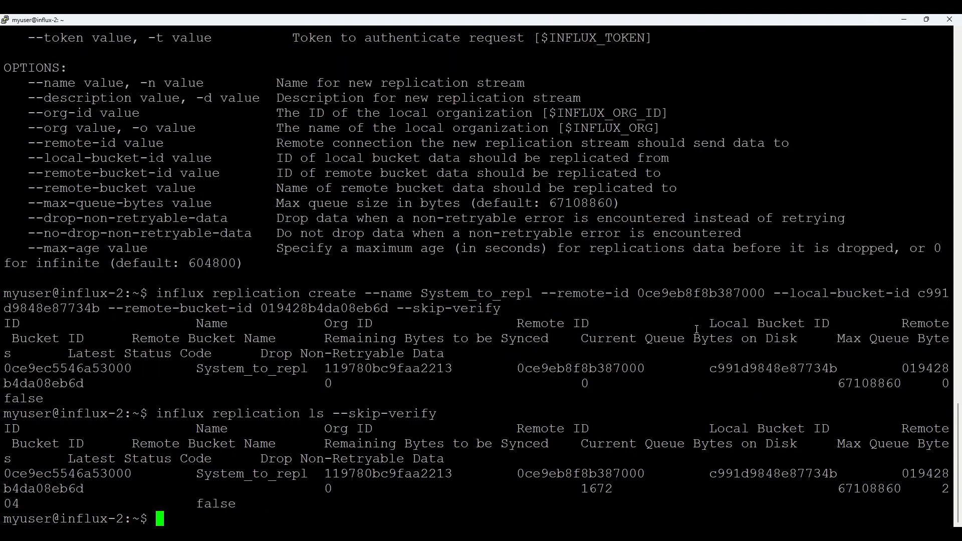
{"action": "type", "text": "influx replication ls --skip-verify"}
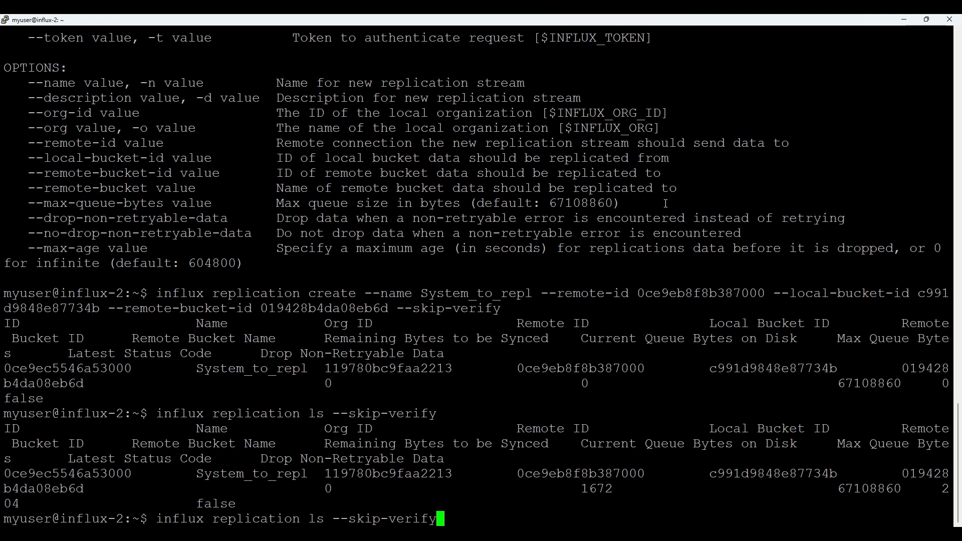
{"action": "type", "text": "--json"}
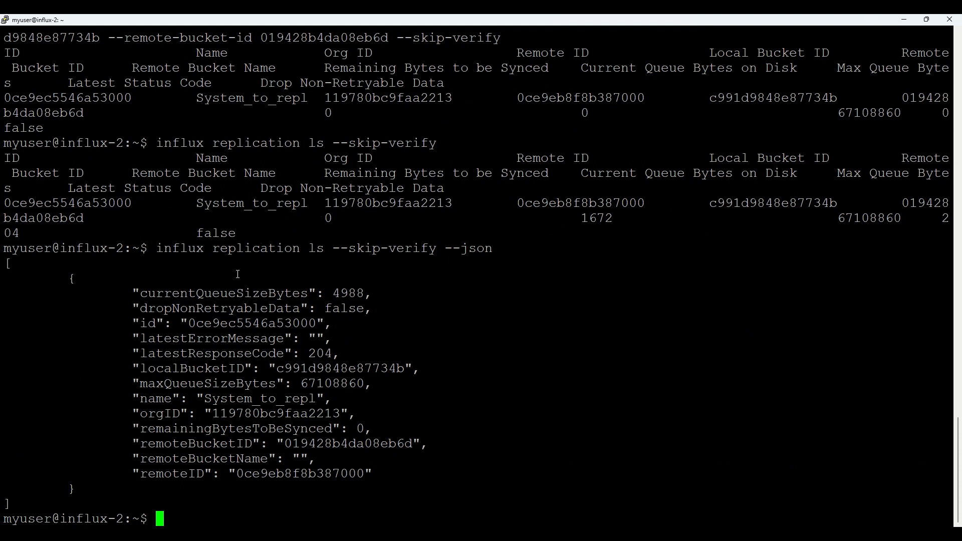
{"action": "mouse_move", "coordinate": [214, 289]}
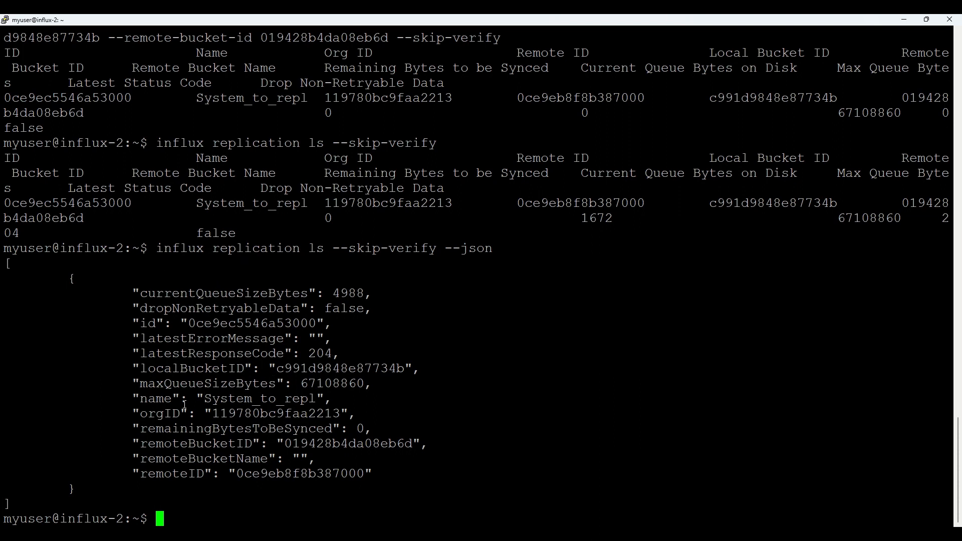
{"action": "mouse_move", "coordinate": [374, 428]}
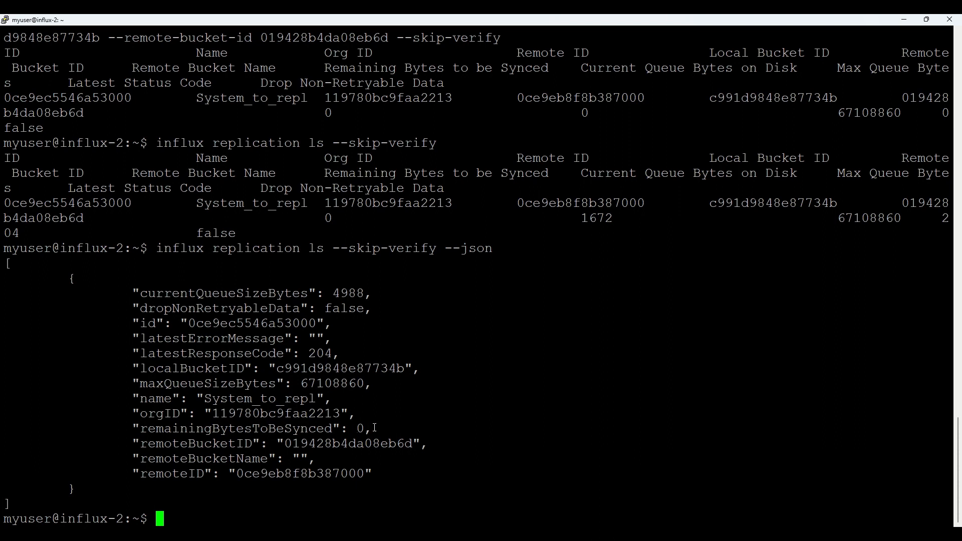
{"action": "double_click", "coordinate": [362, 428]}
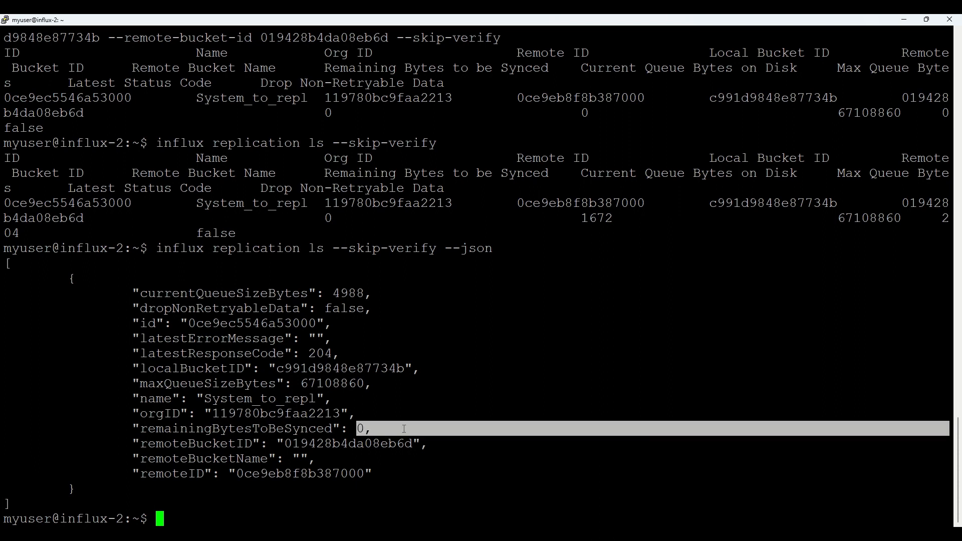
{"action": "left_click", "coordinate": [399, 428]}
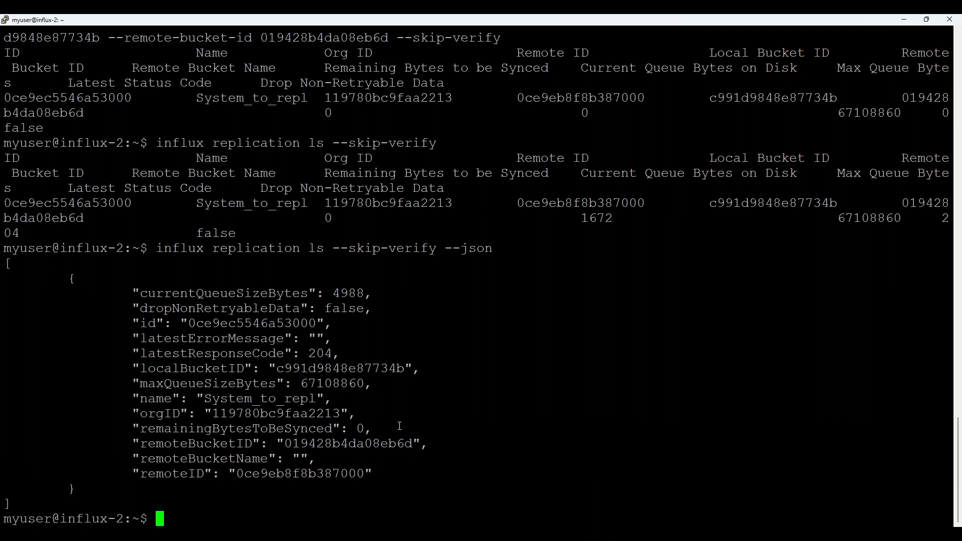
{"action": "mouse_move", "coordinate": [384, 422]}
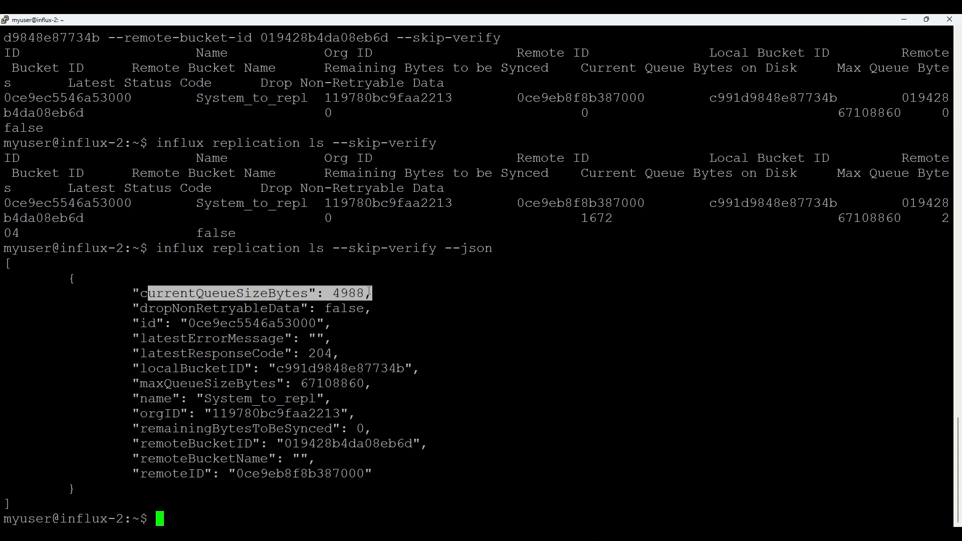
{"action": "mouse_move", "coordinate": [441, 322]}
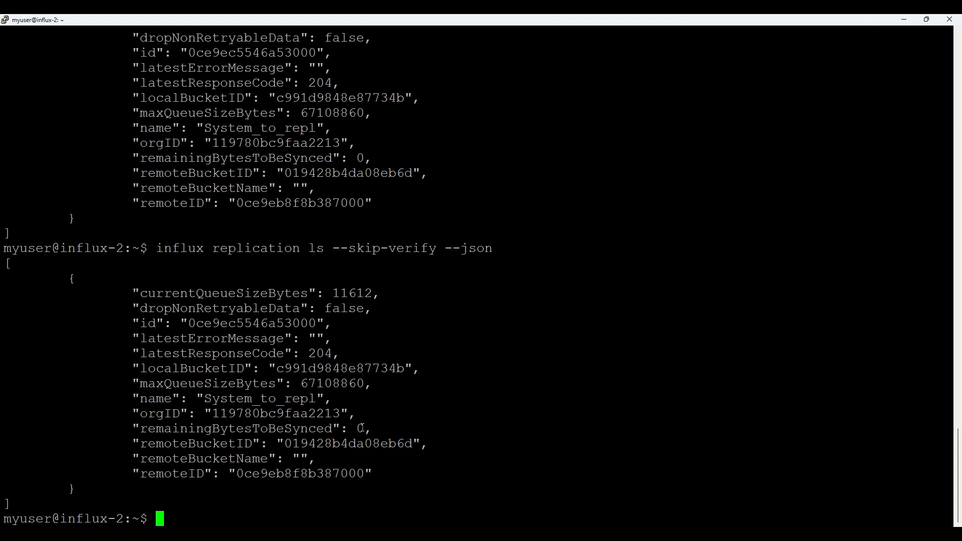
{"action": "mouse_move", "coordinate": [336, 390]}
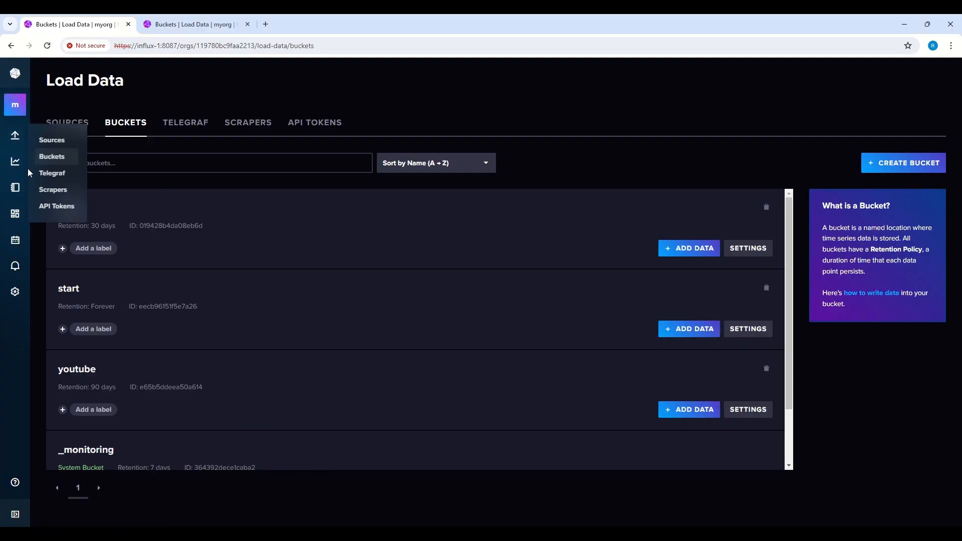
- Query the cpu measurement from the repl bucket in Data Explorer and graph it
{"action": "left_click", "coordinate": [15, 161]}
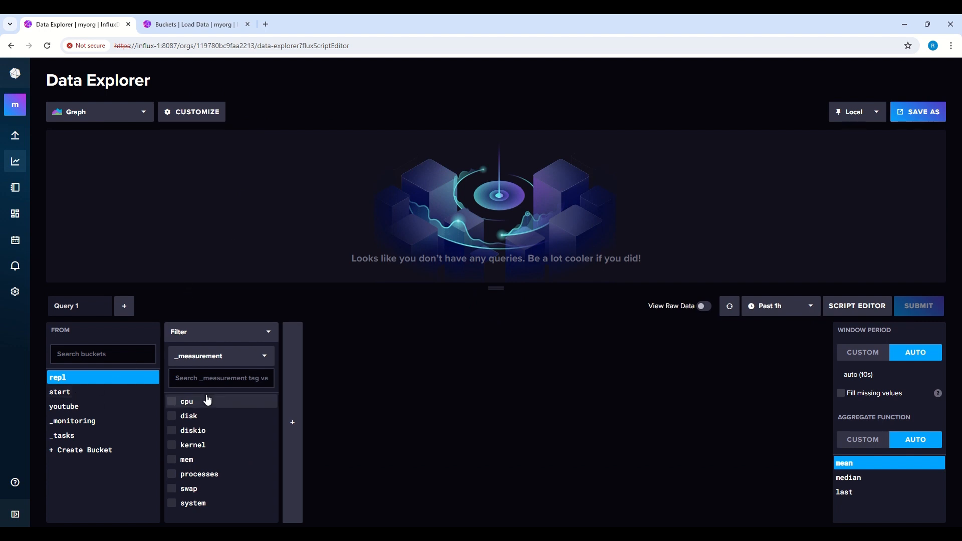
{"action": "mouse_move", "coordinate": [192, 417]}
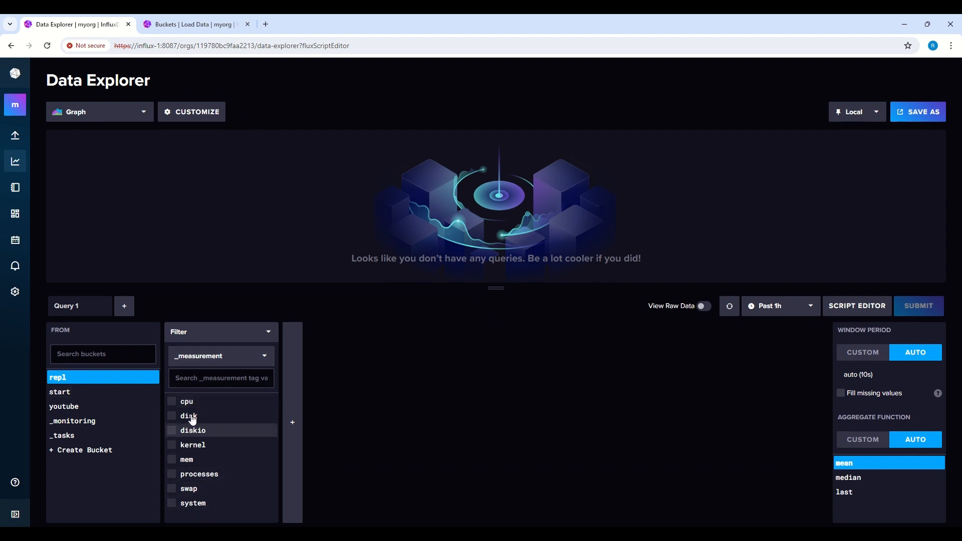
{"action": "left_click", "coordinate": [187, 401]}
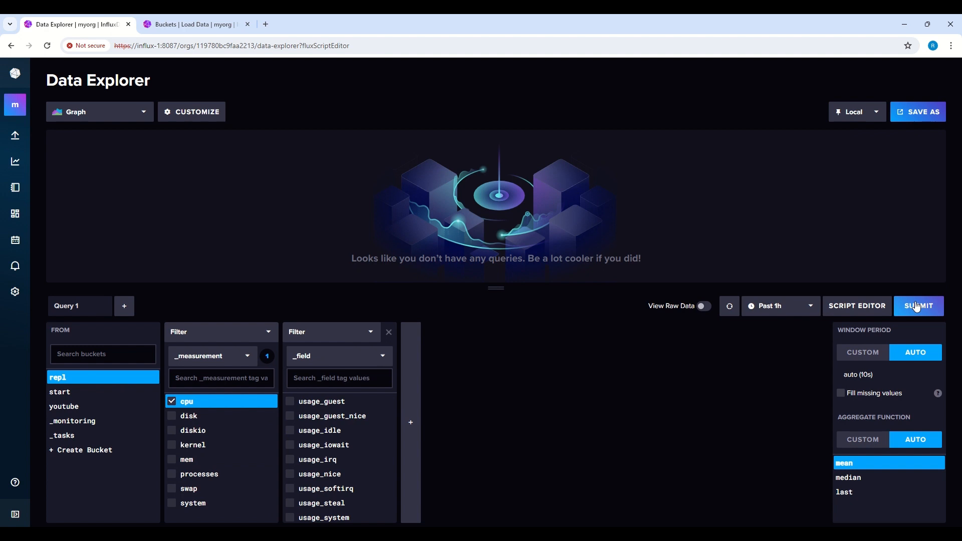
{"action": "left_click", "coordinate": [918, 306]}
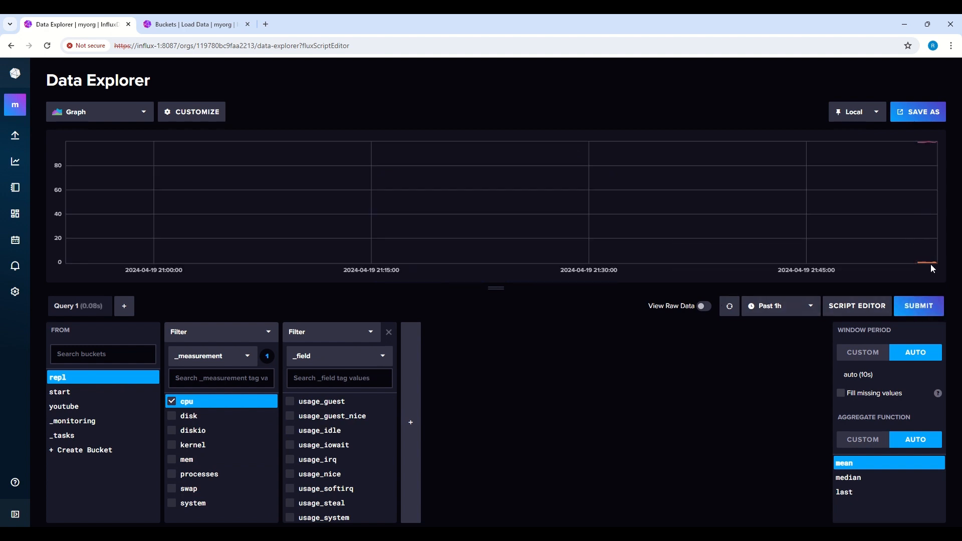
{"action": "mouse_move", "coordinate": [627, 381]}
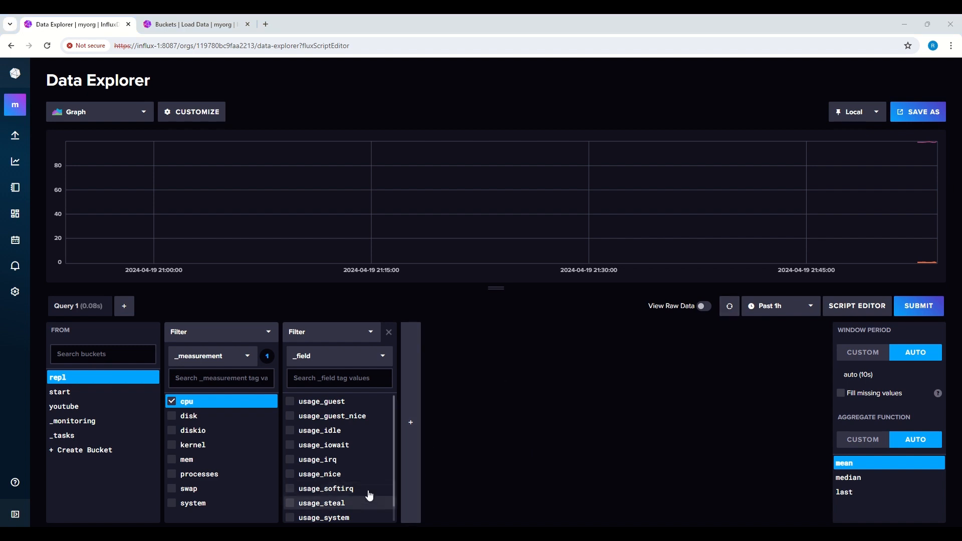
{"action": "mouse_move", "coordinate": [475, 398]}
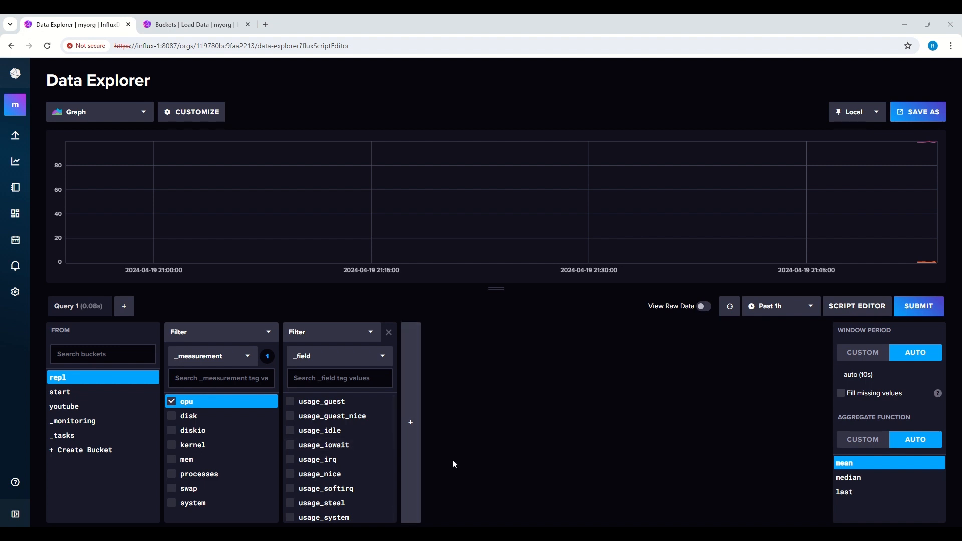
{"action": "mouse_move", "coordinate": [466, 461]}
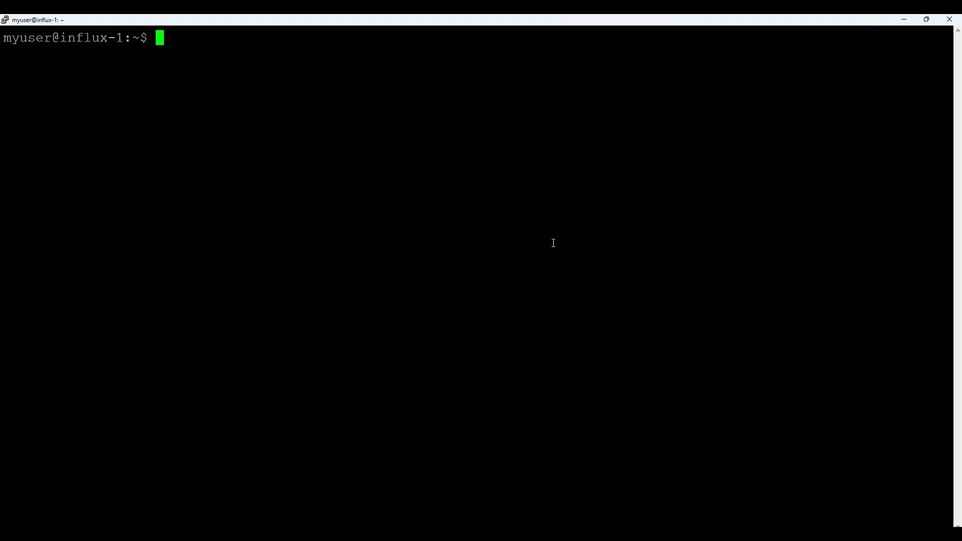
- Run 'sudo systemctl stop influxd' on influx-1 to take the target offline
{"action": "type", "text": "sudo su"}
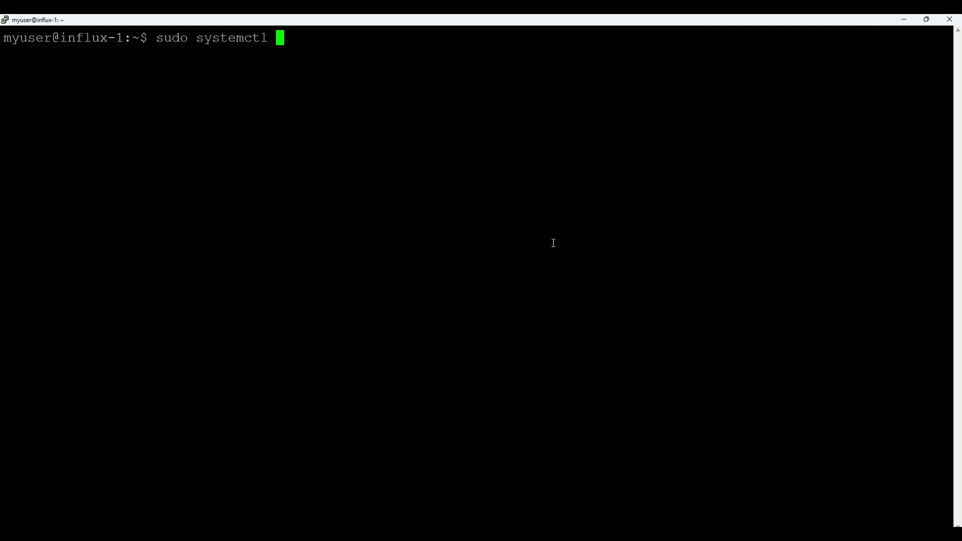
{"action": "type", "text": "stop infl"}
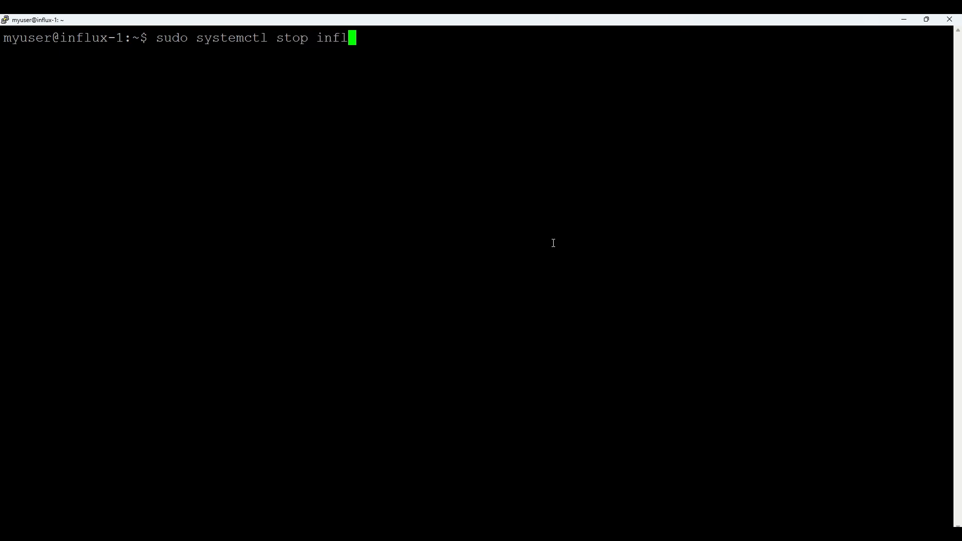
{"action": "type", "text": "xd"}
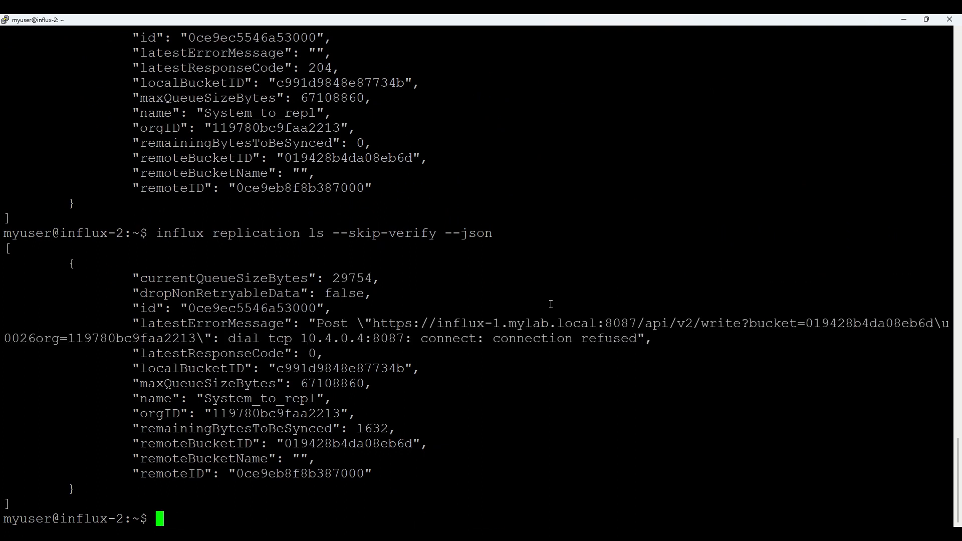
{"action": "mouse_move", "coordinate": [166, 302]}
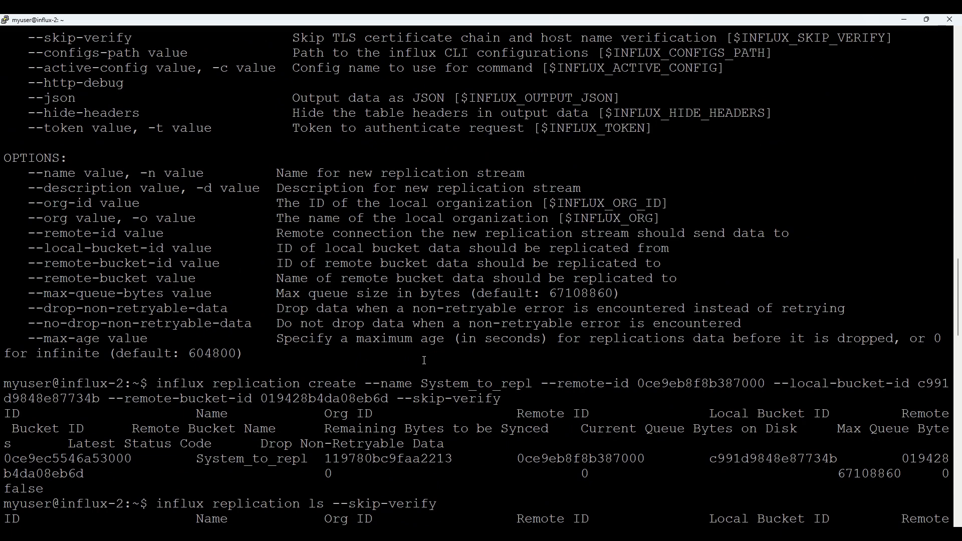
{"action": "mouse_move", "coordinate": [126, 338]}
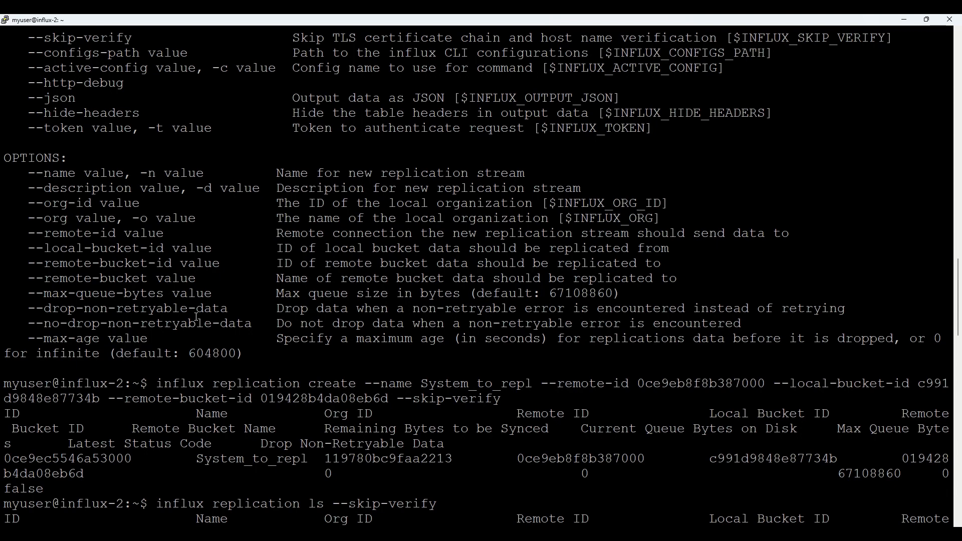
- Rerun the replication listing on influx-2 and highlight the growing queued byte count
{"action": "key", "text": "Return"}
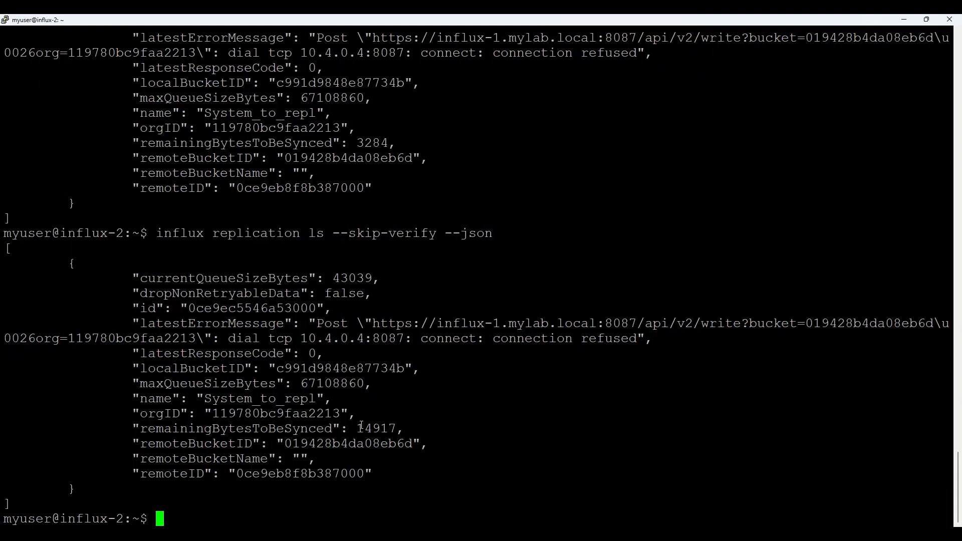
{"action": "double_click", "coordinate": [376, 428]}
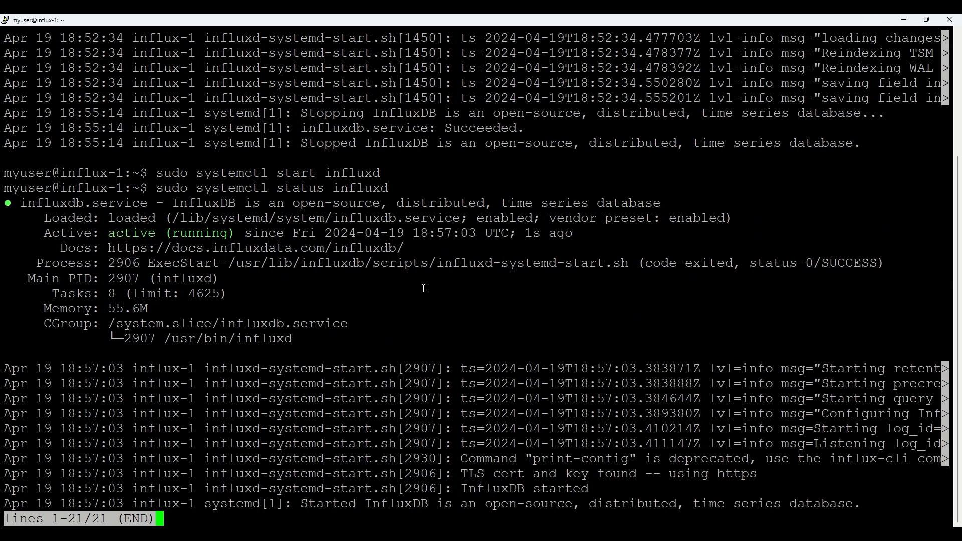
- Quit the influxd service status pager after confirming it is active (running)
{"action": "key", "text": "q"}
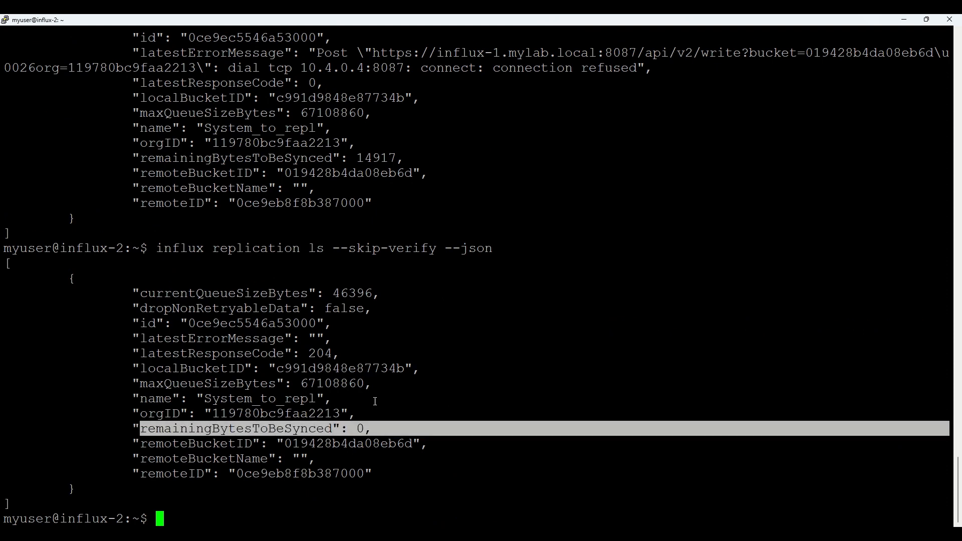
{"action": "mouse_move", "coordinate": [332, 346]}
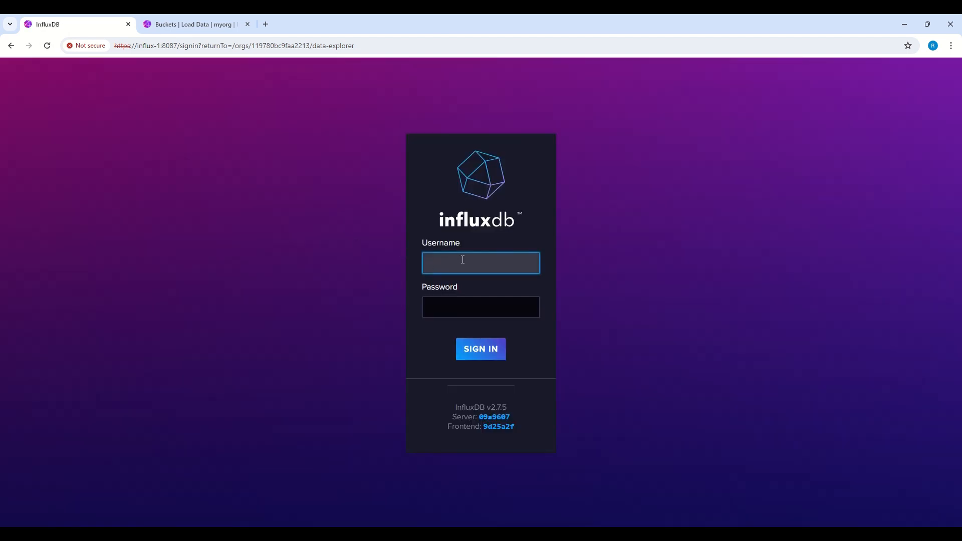
- Sign in to influx-1's InfluxDB UI as myuser
{"action": "type", "text": "myuser"}
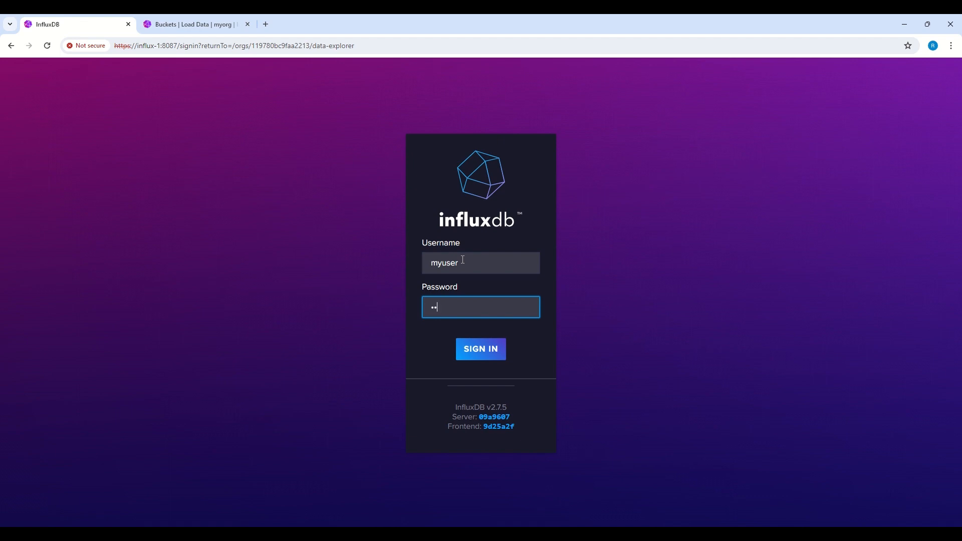
{"action": "type", "text": "password"}
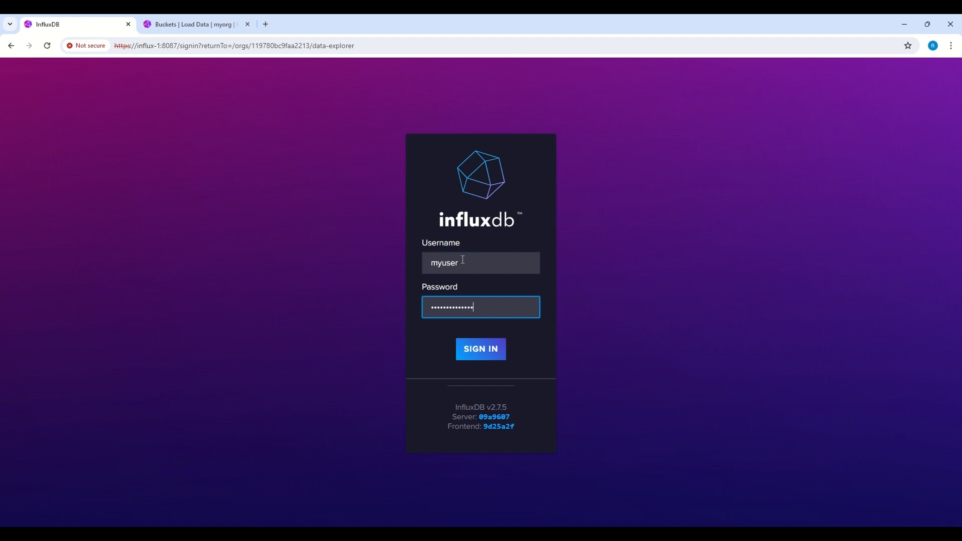
{"action": "left_click", "coordinate": [480, 349]}
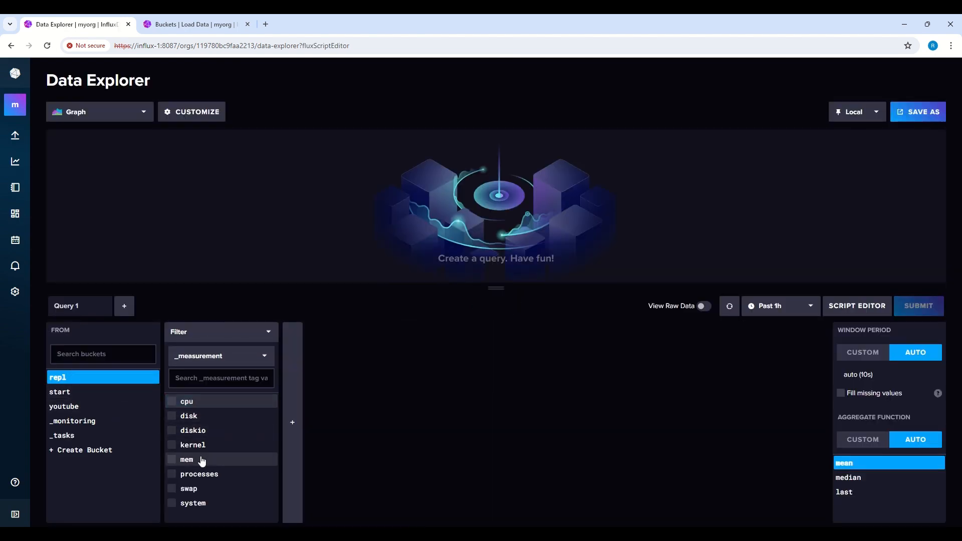
- Graph the mem measurement's free field from the repl bucket over the past 5 minutes
{"action": "left_click", "coordinate": [199, 474]}
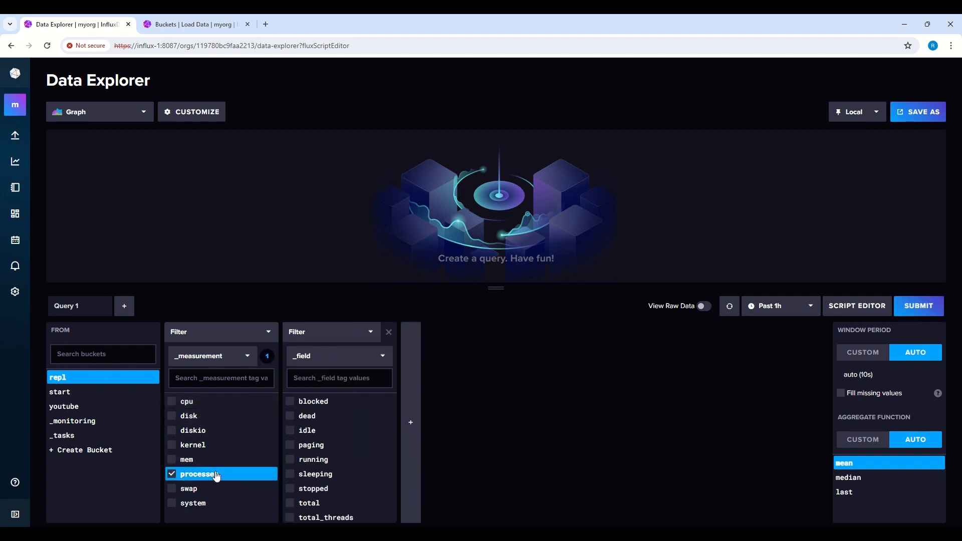
{"action": "left_click", "coordinate": [186, 459]}
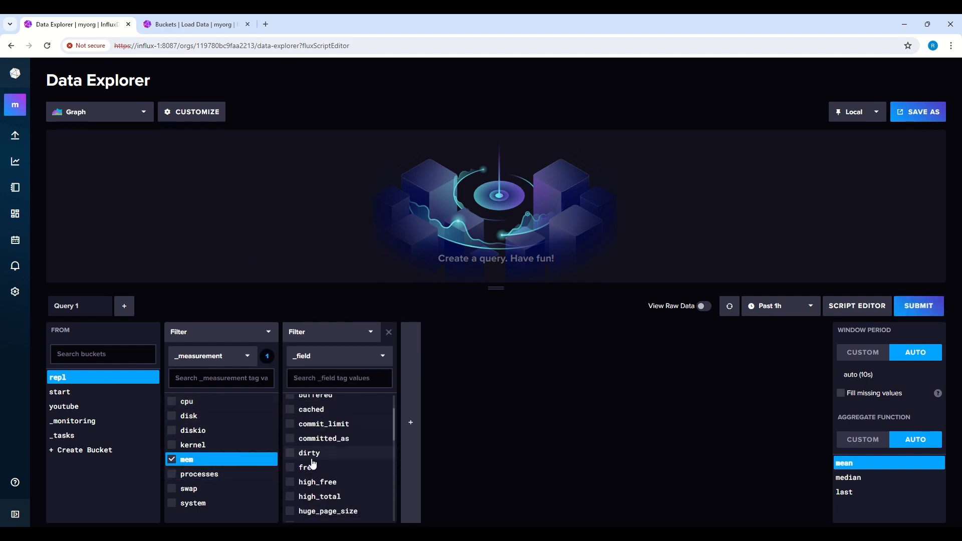
{"action": "left_click", "coordinate": [307, 405]}
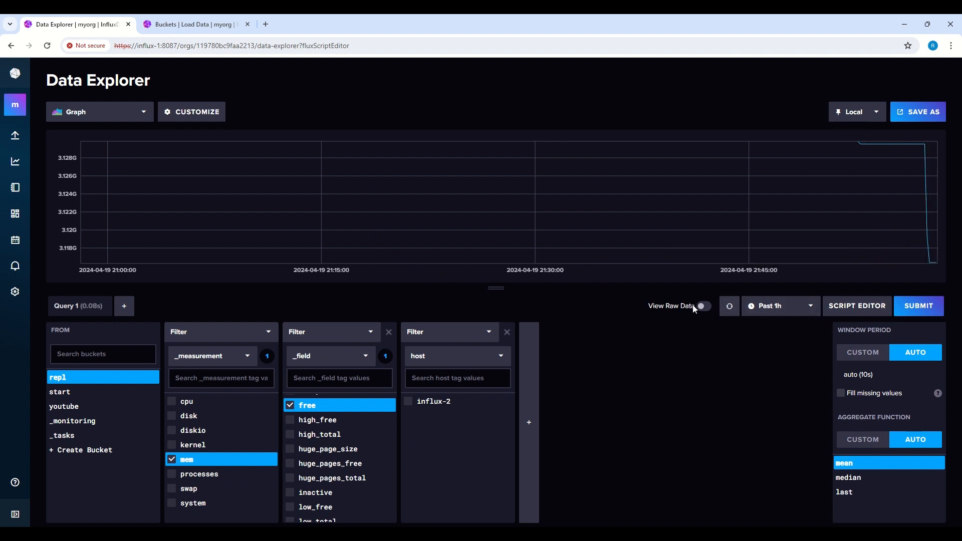
{"action": "left_click", "coordinate": [780, 306]}
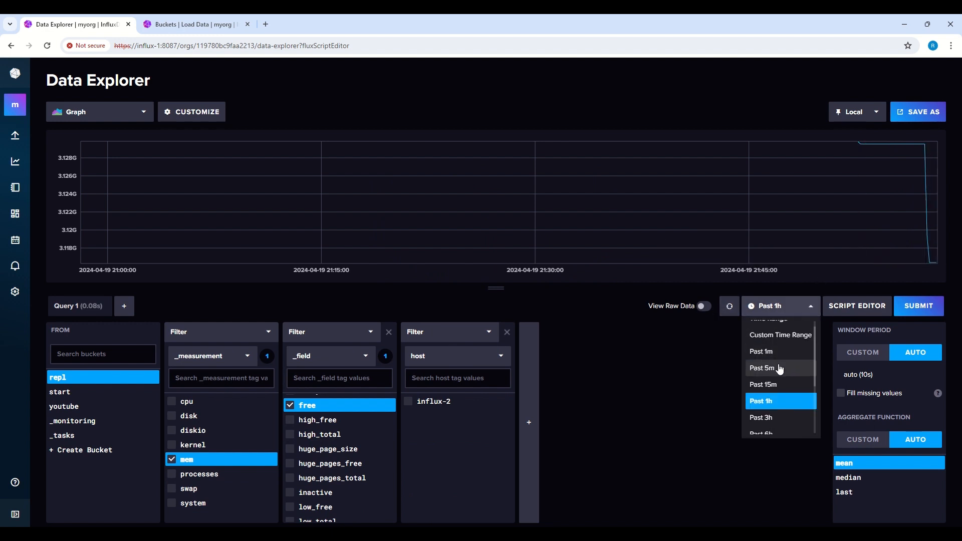
{"action": "left_click", "coordinate": [762, 368]}
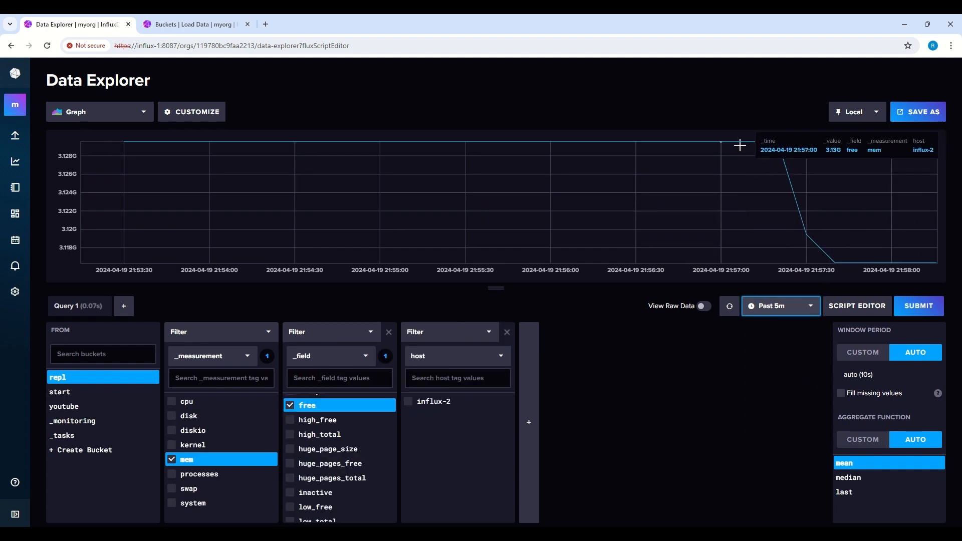
{"action": "mouse_move", "coordinate": [836, 268]}
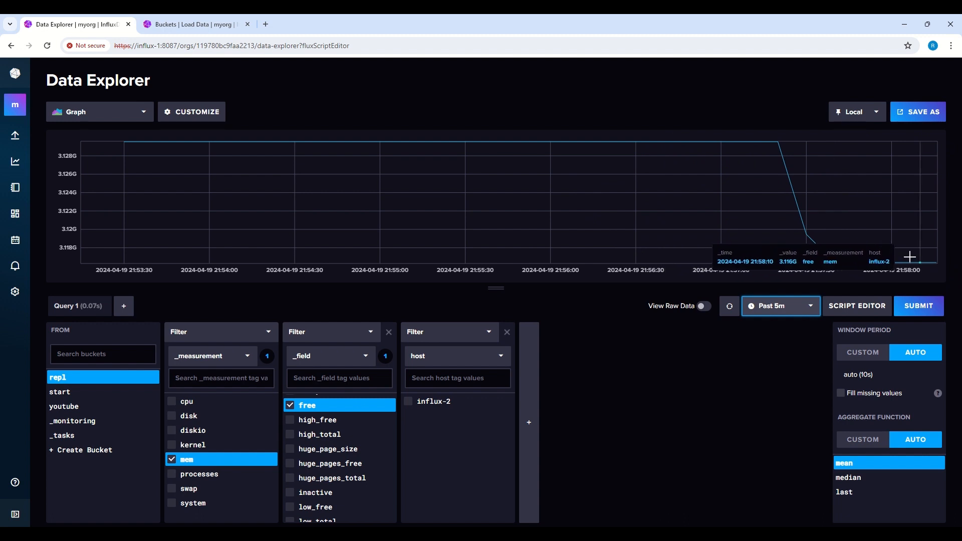
{"action": "mouse_move", "coordinate": [631, 423]}
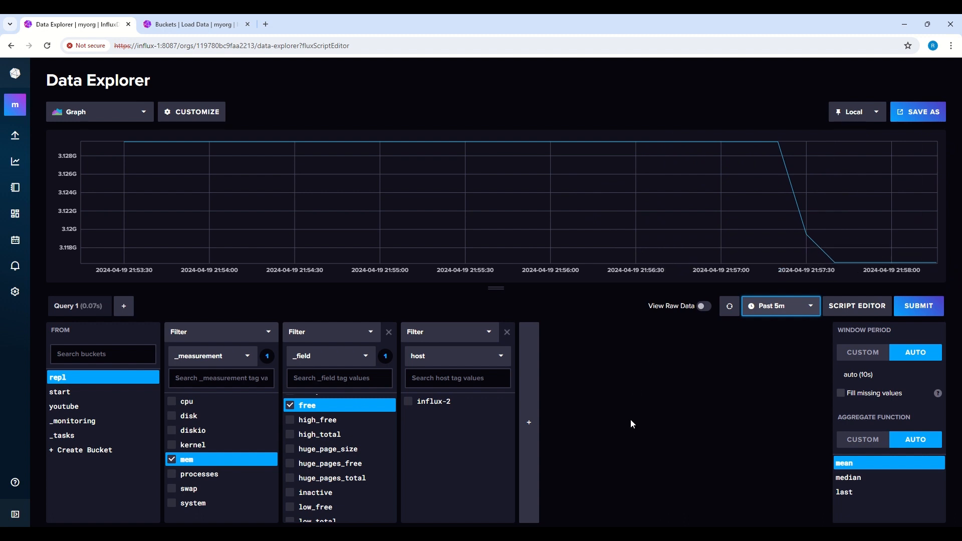